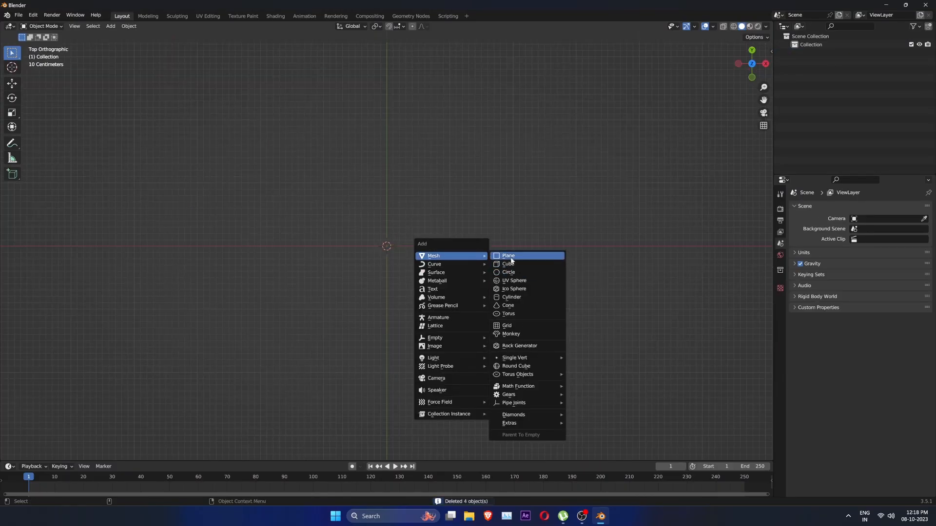
# Add a plane, subdivide its mesh with 100 cuts and scale it up
pyautogui.click(508, 255)
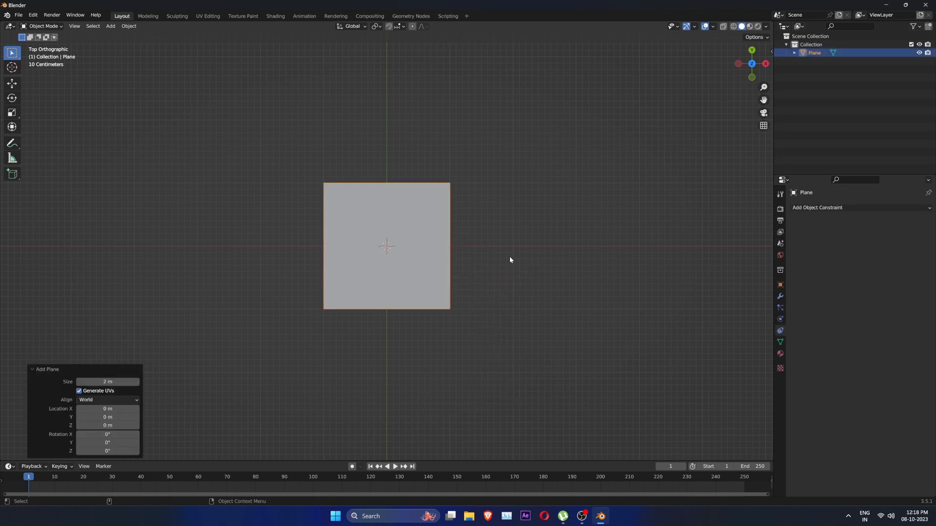
pyautogui.press('Tab')
pyautogui.write('100')
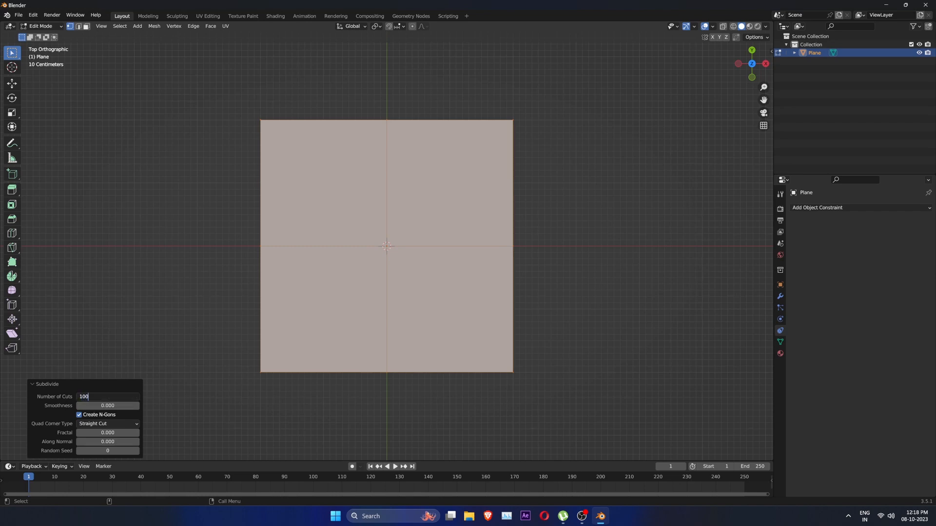
pyautogui.press('Return')
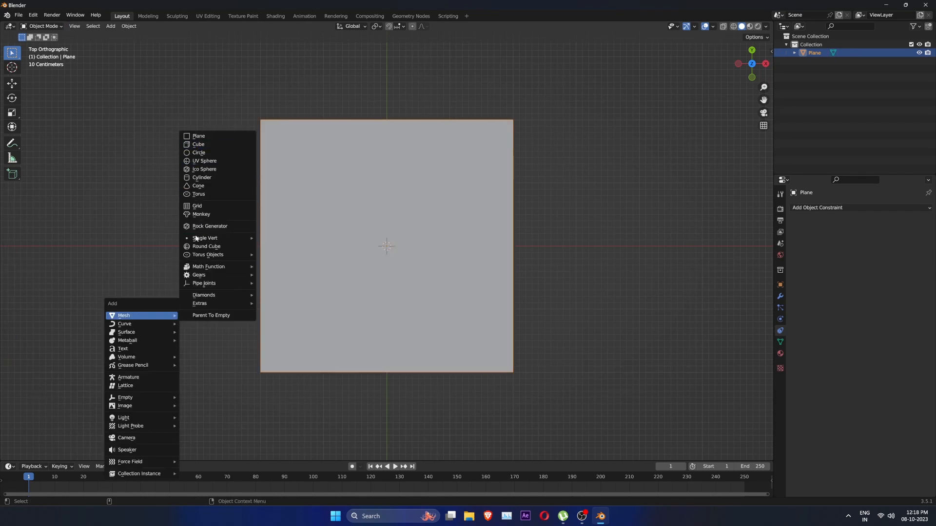
pyautogui.moveTo(205, 160)
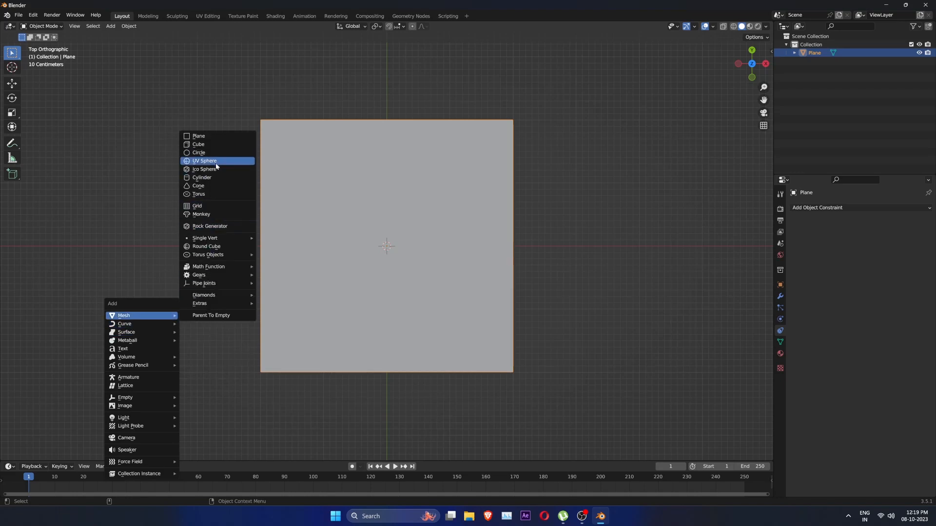
# Add an icosphere and a Bezier circle, then shrink the icosphere down small
pyautogui.click(206, 169)
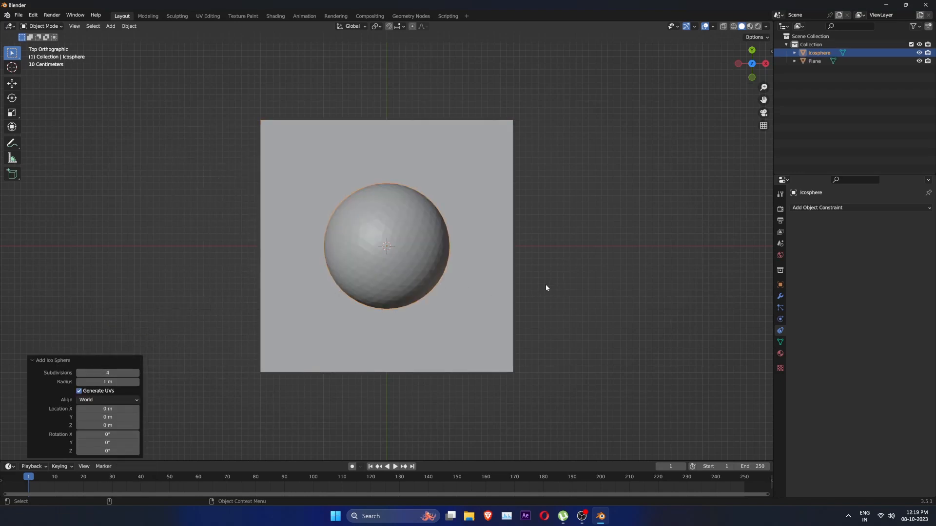
pyautogui.click(109, 25)
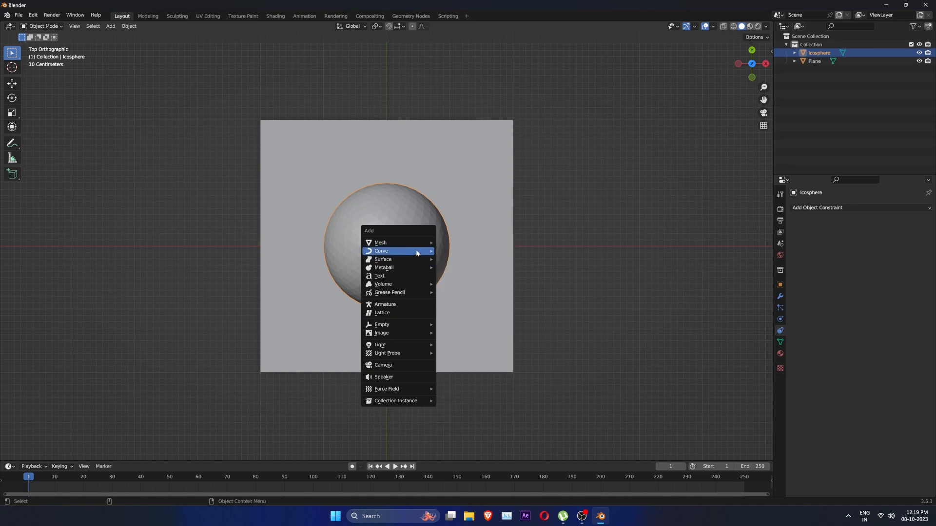
pyautogui.click(382, 251)
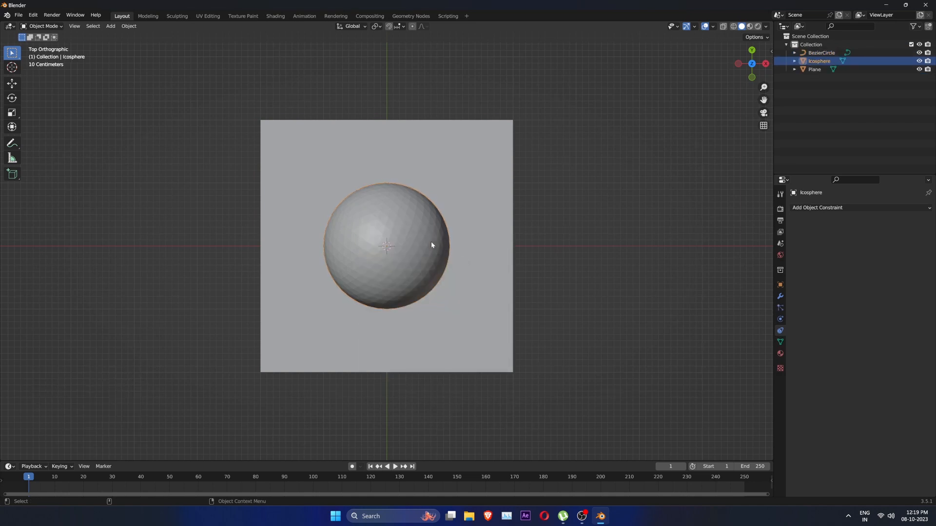
pyautogui.press('s')
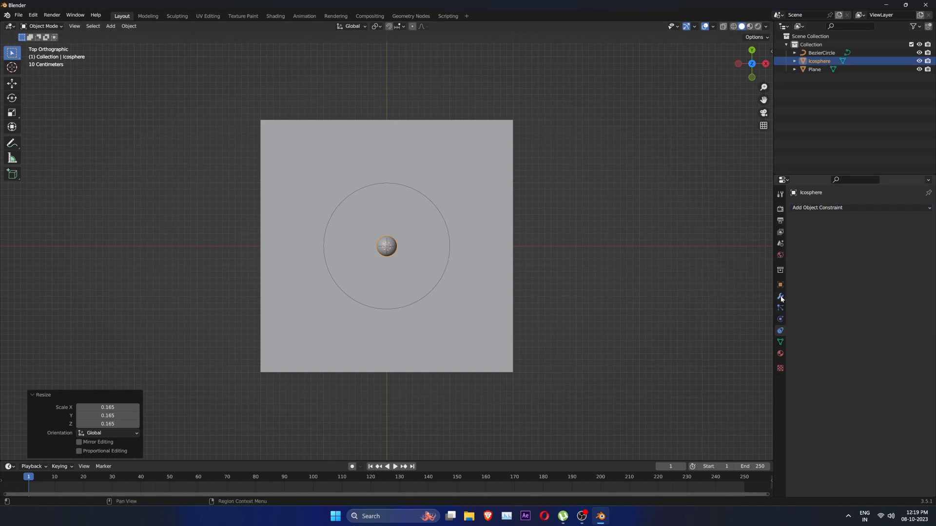
# Give the icosphere an Array modifier (count 8) and a Curve modifier targeting BezierCircle
pyautogui.click(807, 207)
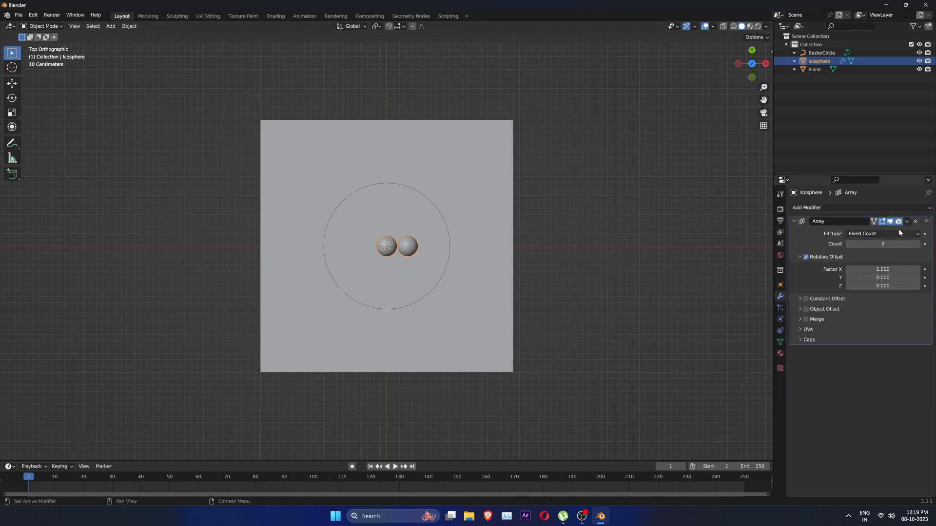
pyautogui.click(807, 207)
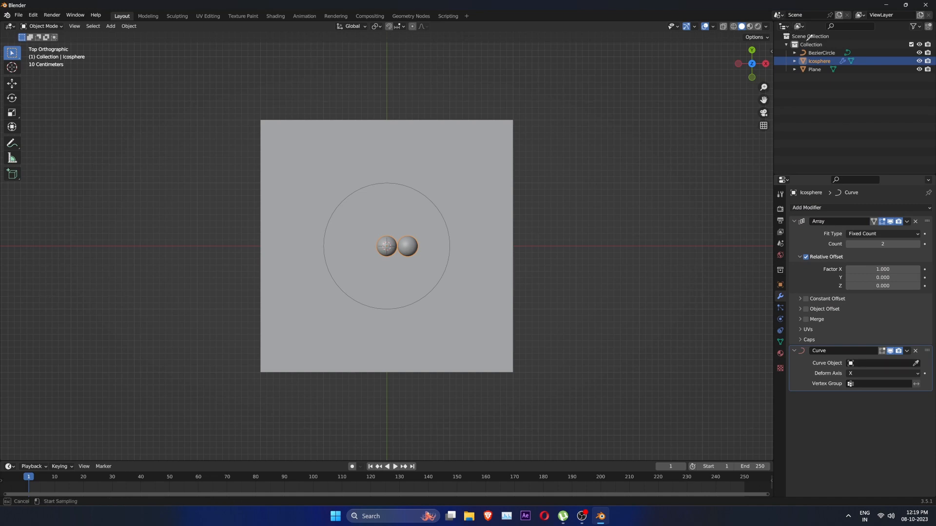
pyautogui.click(878, 363)
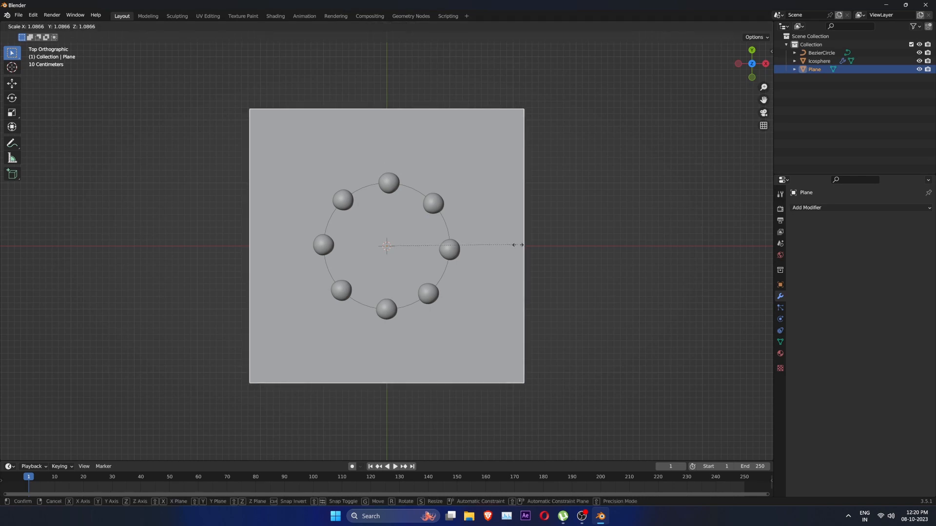
# Enlarge the plane, then apply the modifiers on the sphere ring
pyautogui.click(499, 245)
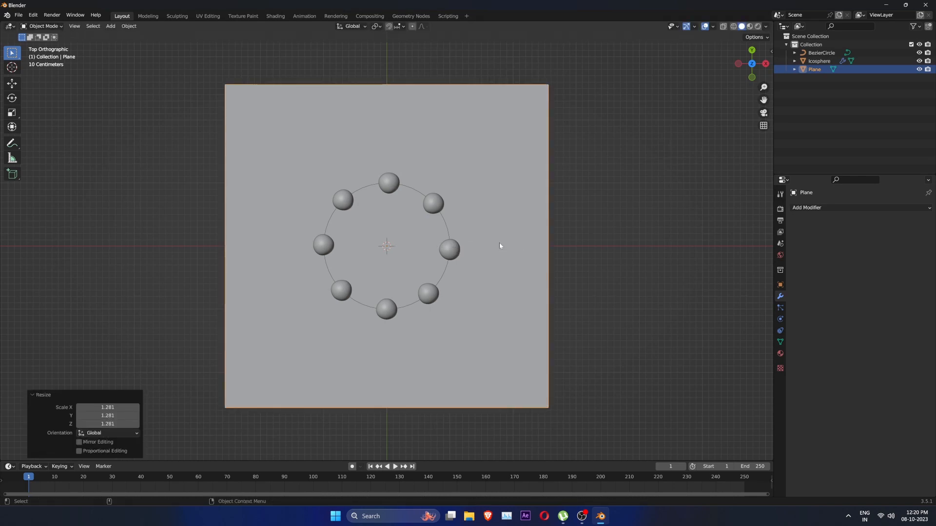
pyautogui.click(819, 61)
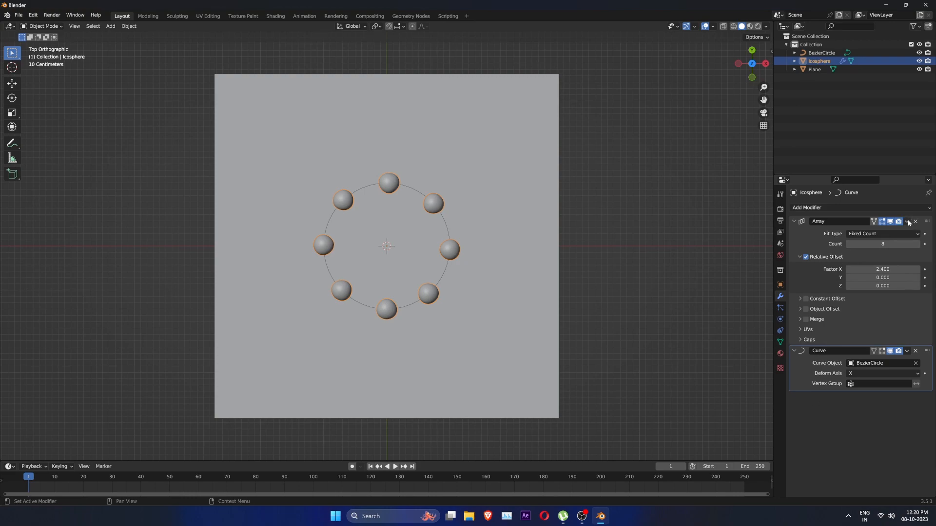
pyautogui.click(915, 221)
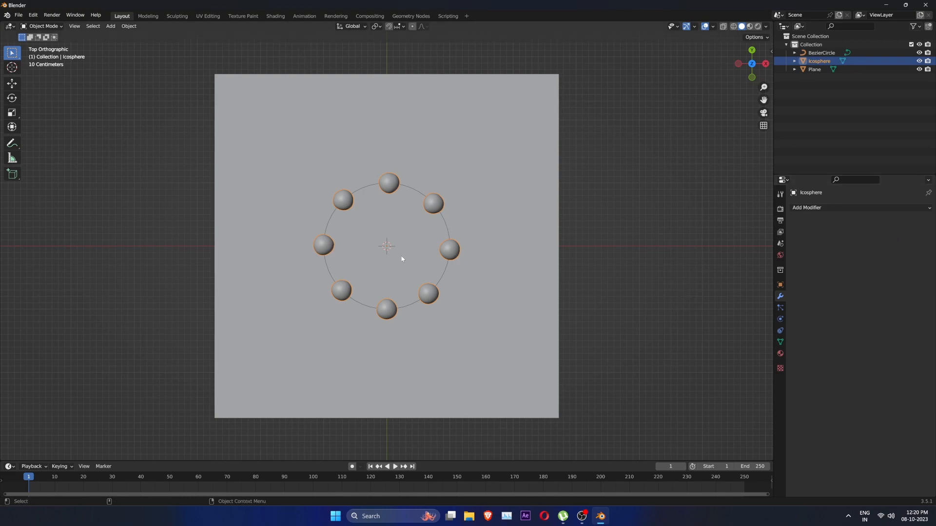
# Separate the ring by loose parts and add a Plain Axes empty at the centre
pyautogui.rightClick(401, 259)
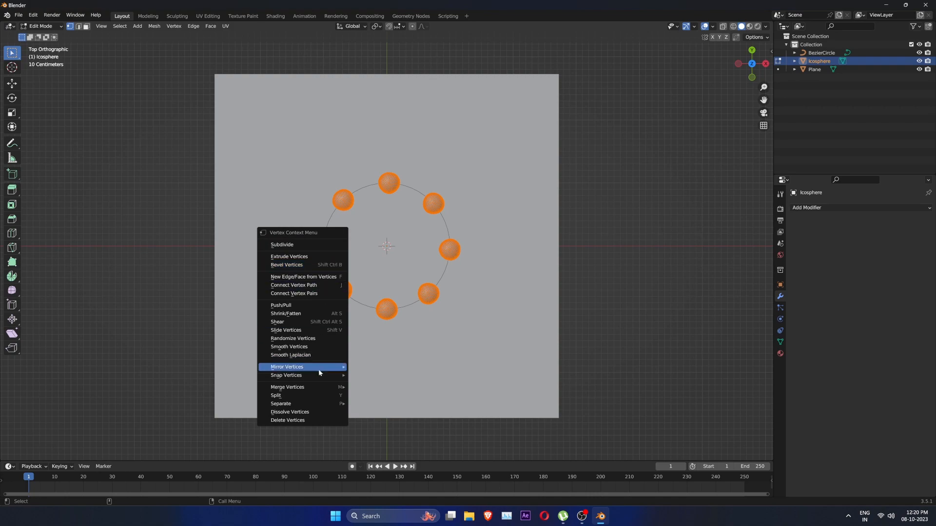
pyautogui.click(281, 403)
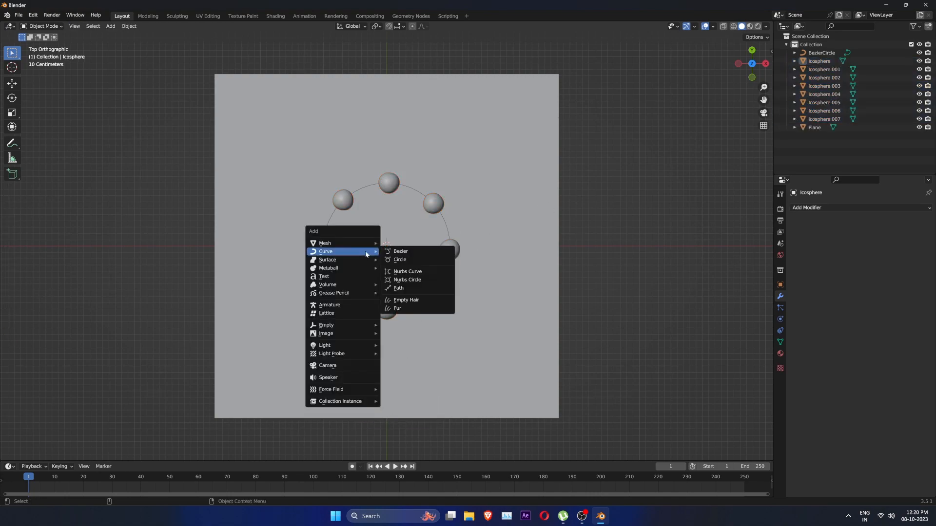
pyautogui.moveTo(326, 324)
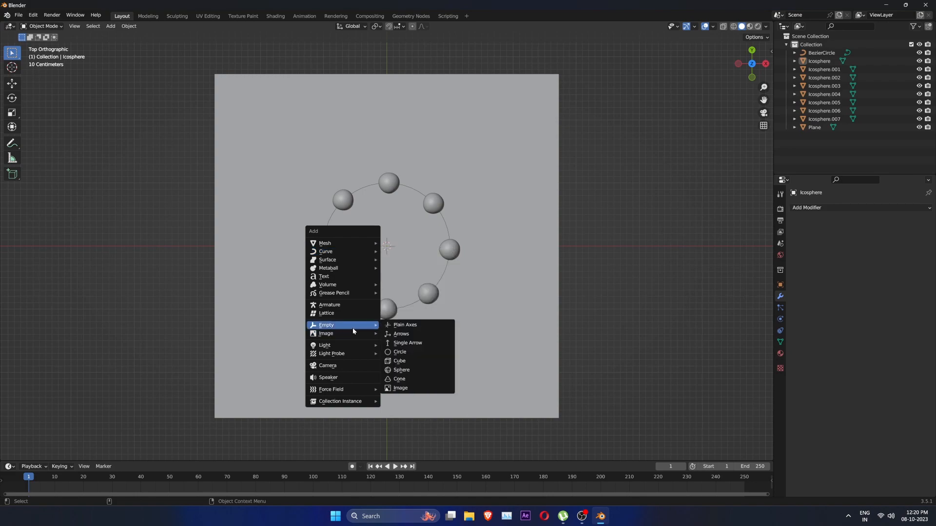
pyautogui.click(405, 325)
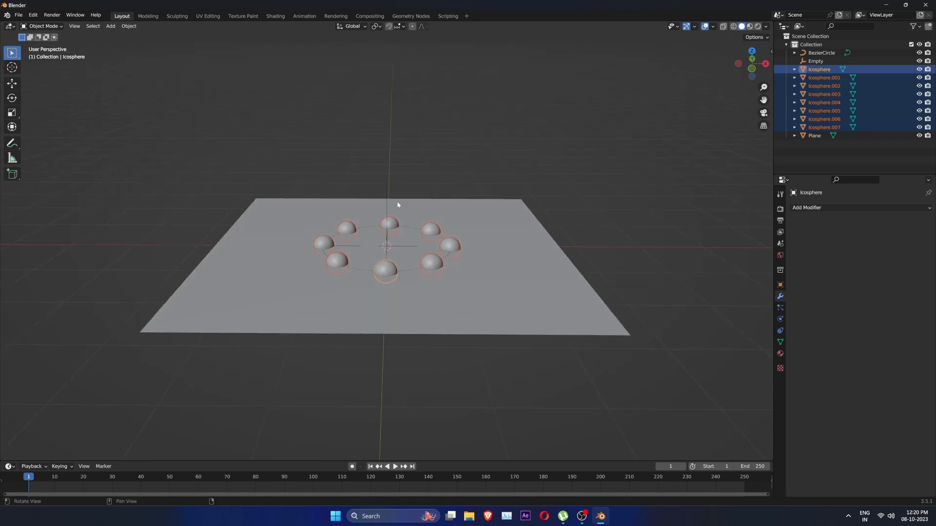
# Parent all eight spheres to the empty, keeping their transforms
pyautogui.press('ctrl+p')
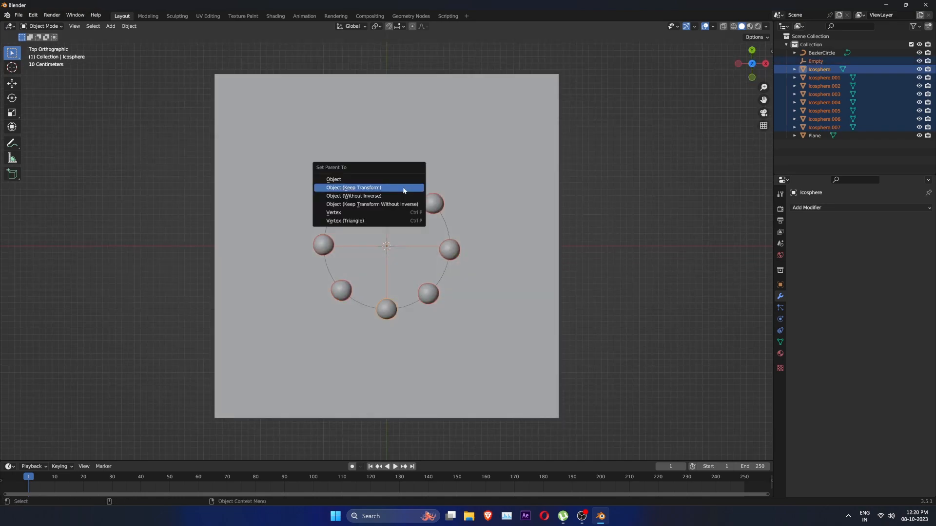
pyautogui.click(334, 179)
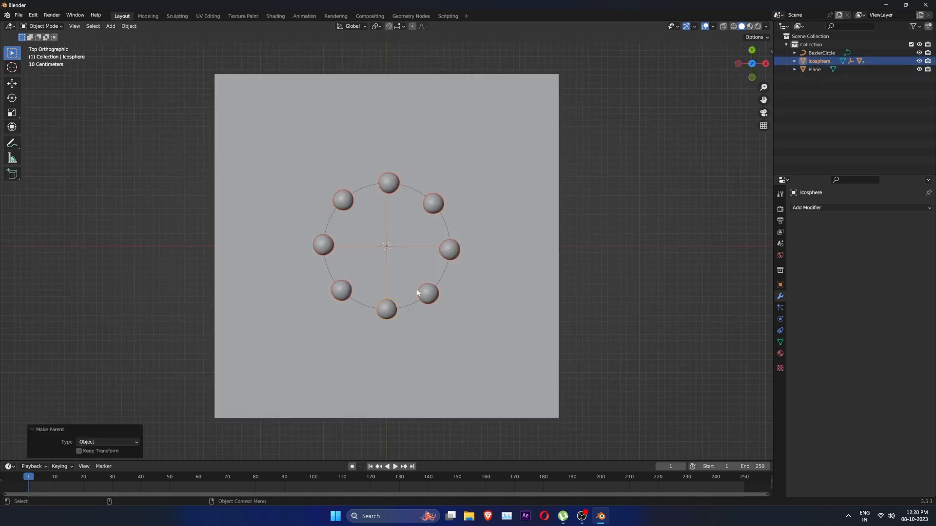
pyautogui.click(819, 61)
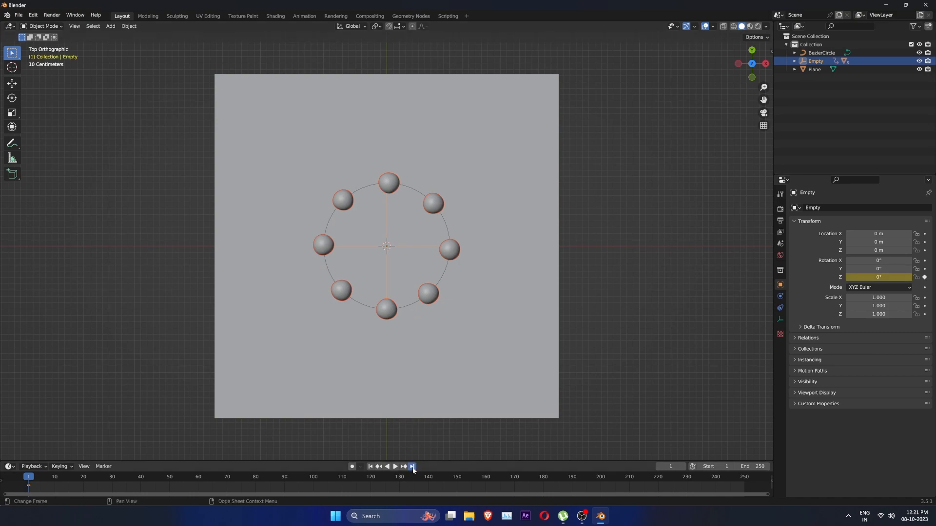
# Keyframe the Empty's Z rotation at 720° on frame 250
pyautogui.click(412, 467)
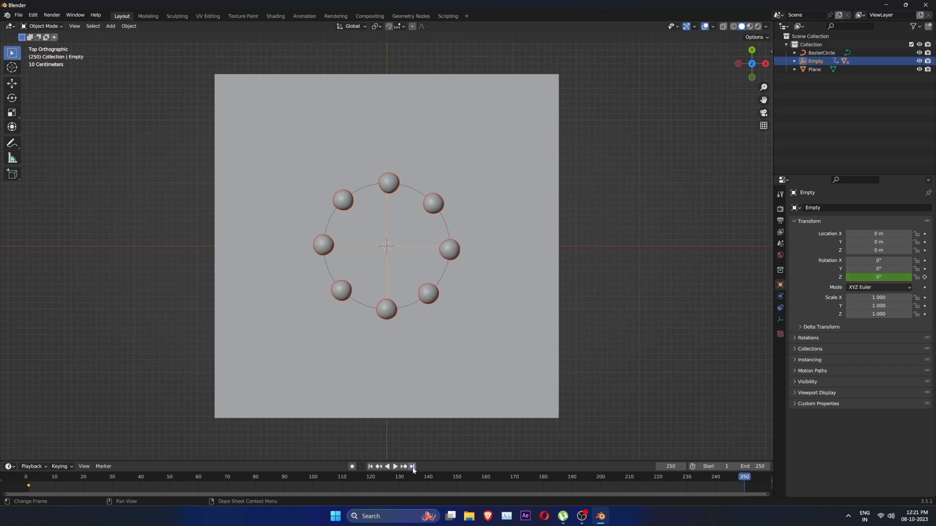
pyautogui.doubleClick(877, 277)
pyautogui.write('-720')
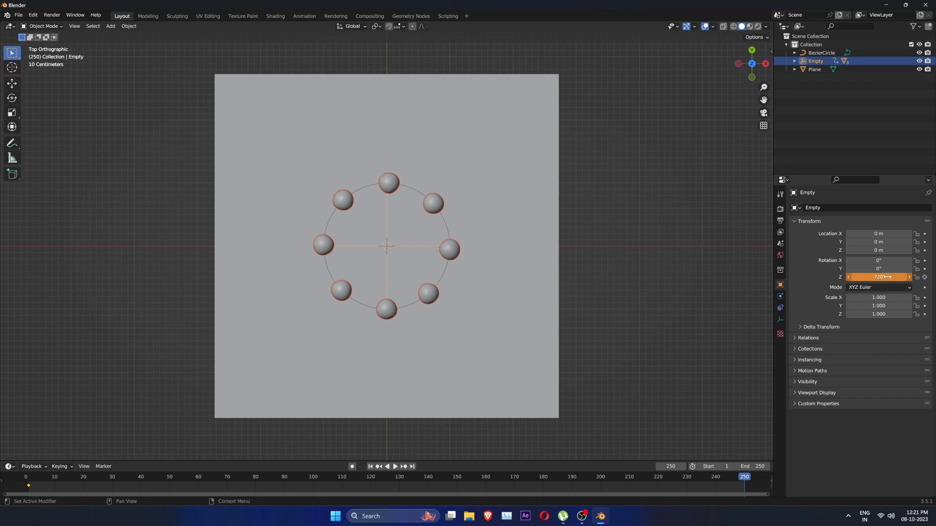
pyautogui.click(394, 466)
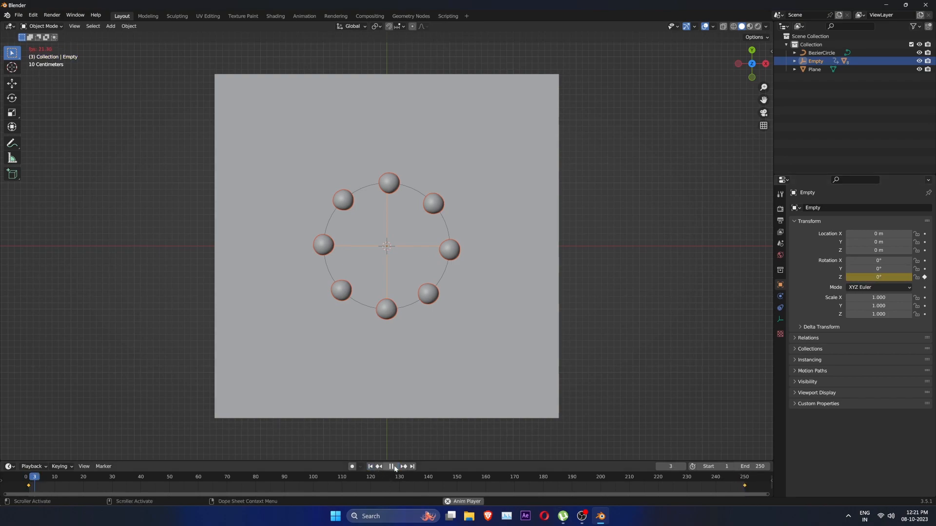
# Play the animation to preview the spinning sphere ring, then stop it
pyautogui.press('t')
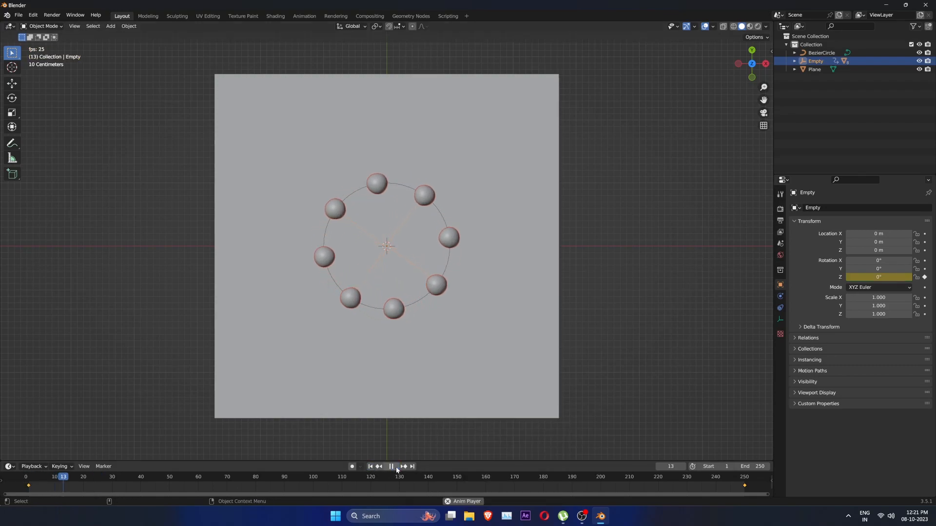
pyautogui.click(391, 467)
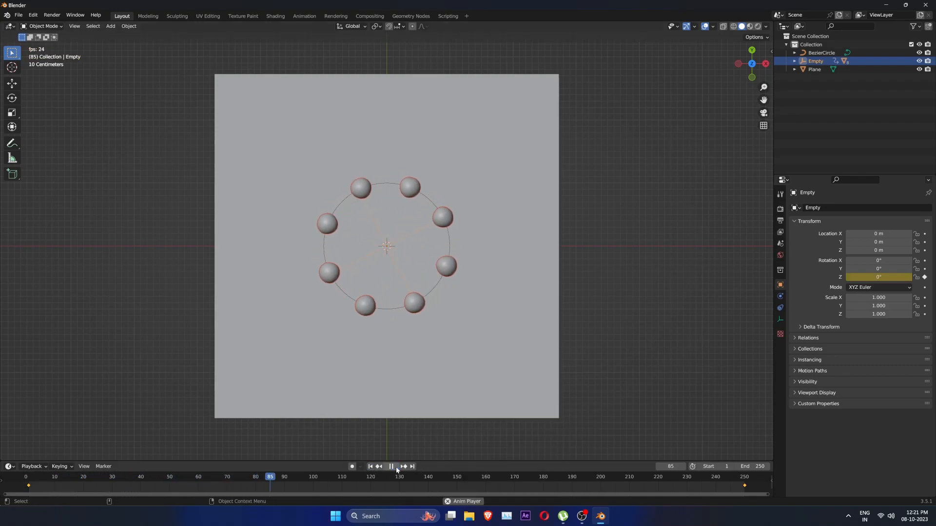
pyautogui.click(391, 467)
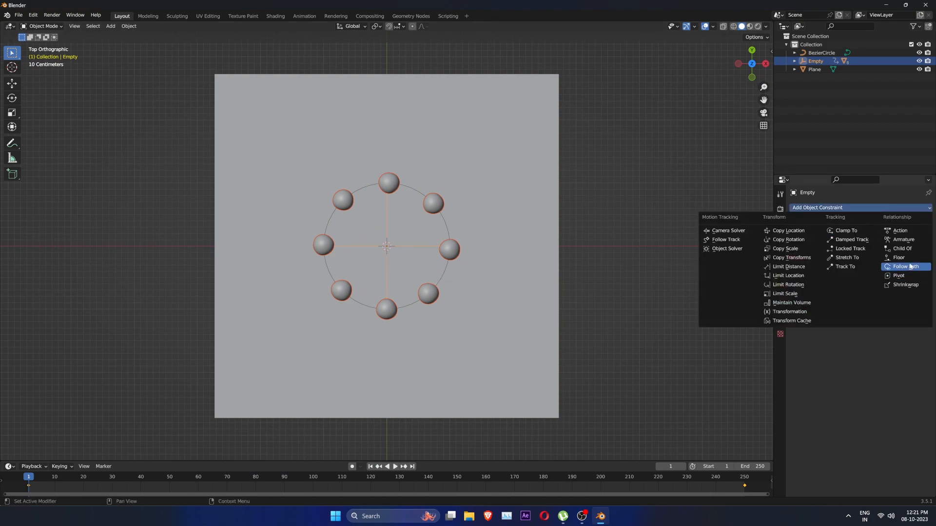
# Add a Follow Path constraint on BezierCircle with offset keyframed 0 to 200, and preview
pyautogui.click(904, 266)
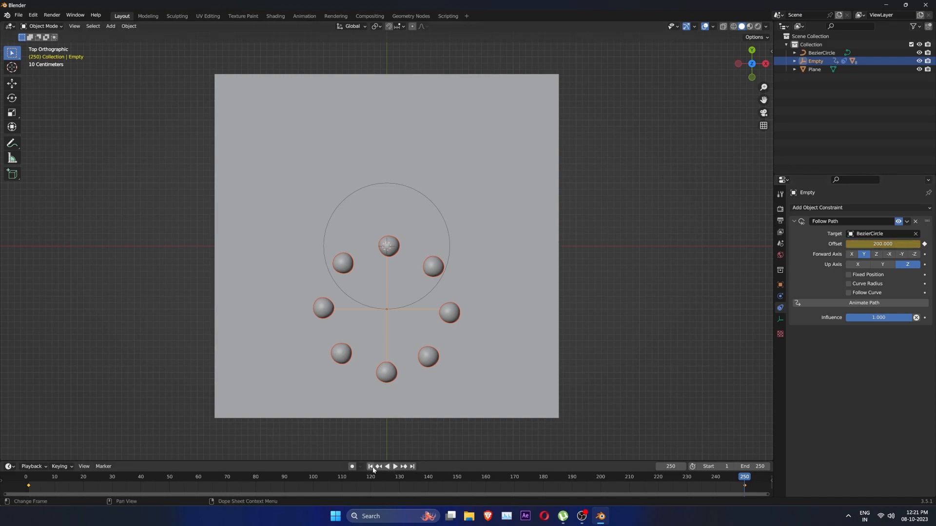
pyautogui.click(131, 476)
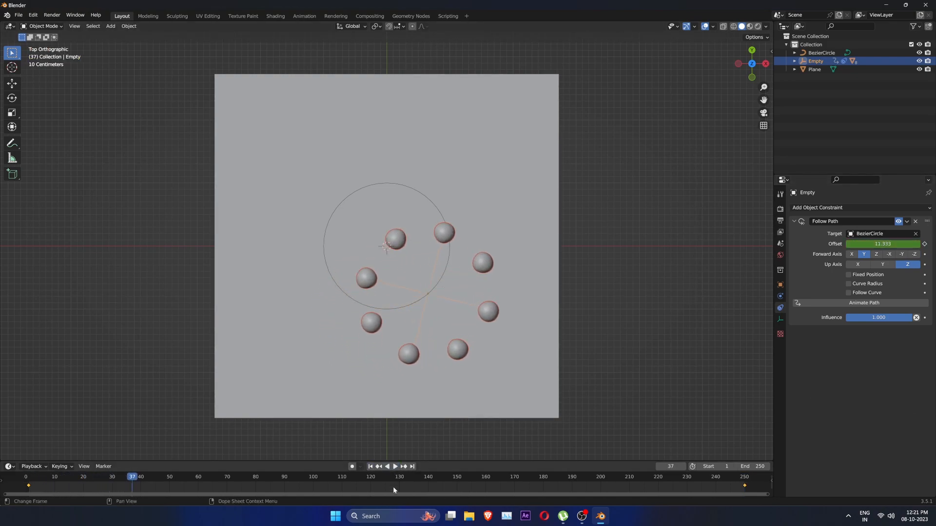
pyautogui.moveTo(294, 504)
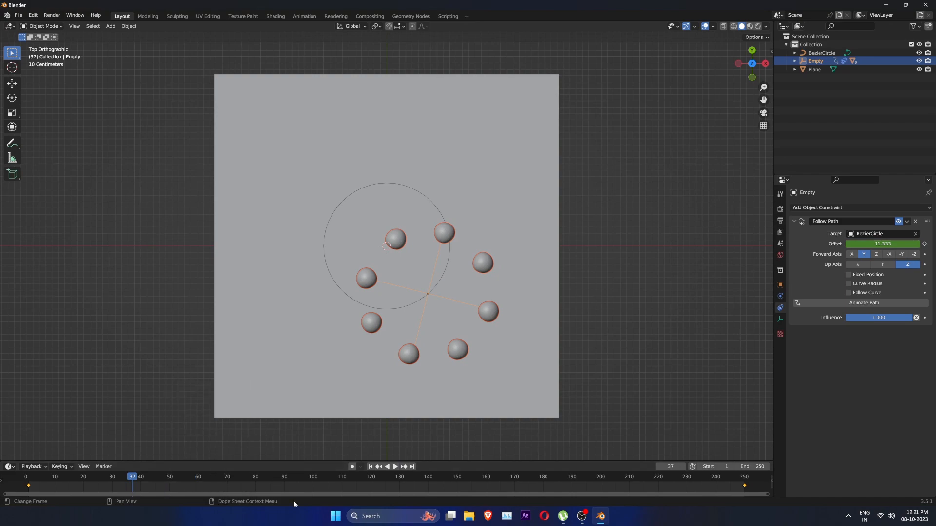
pyautogui.click(395, 467)
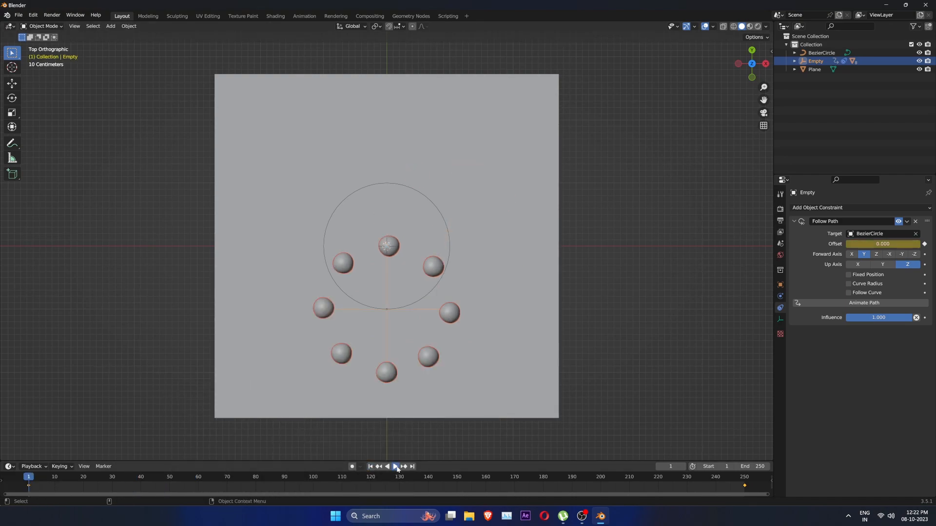
pyautogui.click(395, 467)
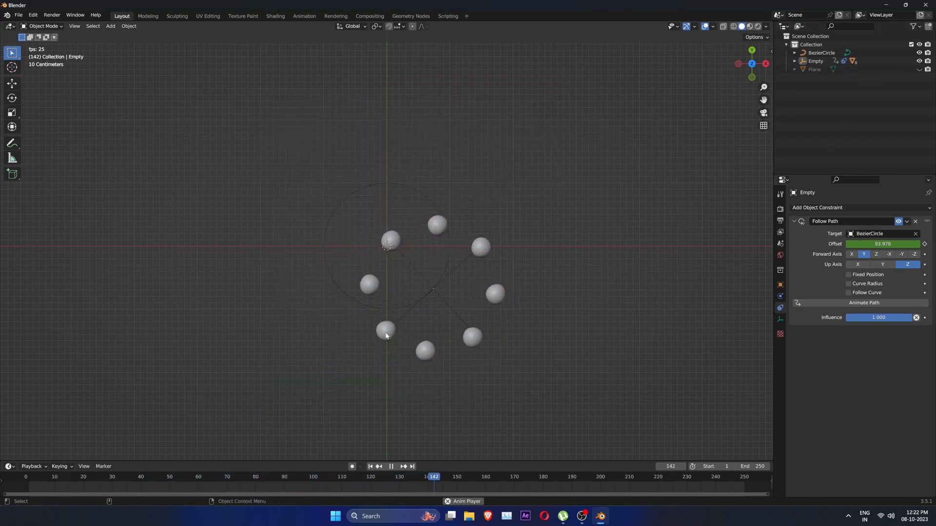
pyautogui.click(391, 466)
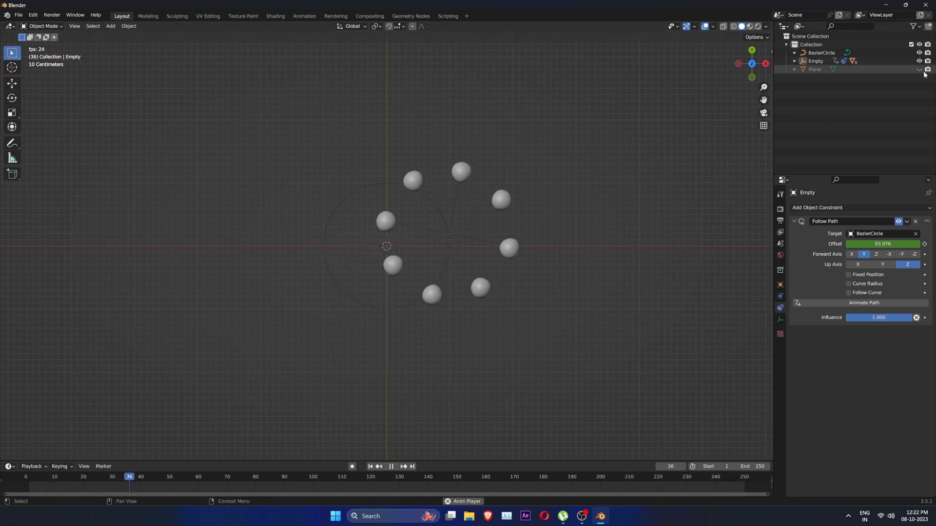
pyautogui.click(391, 467)
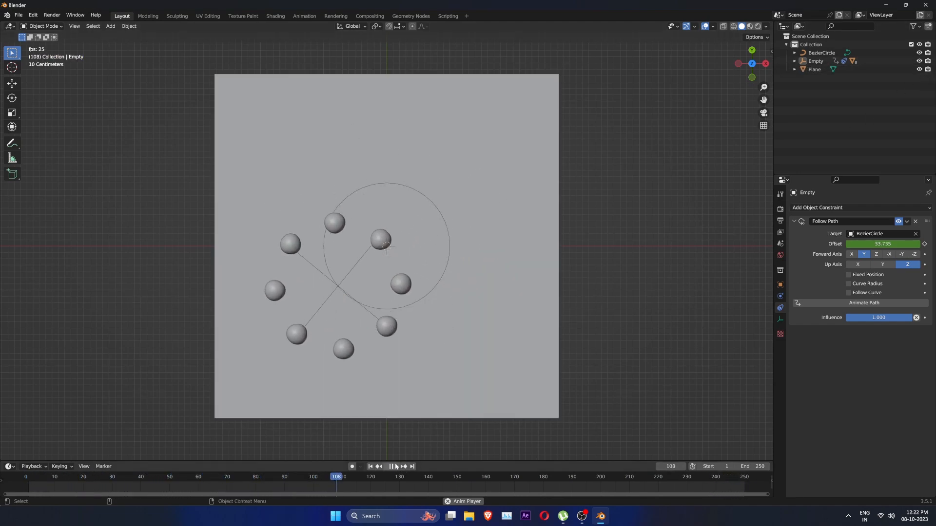
# Save the project with Ctrl+S under the name Circle_Illusion_Tut
pyautogui.click(369, 467)
pyautogui.write('cIR')
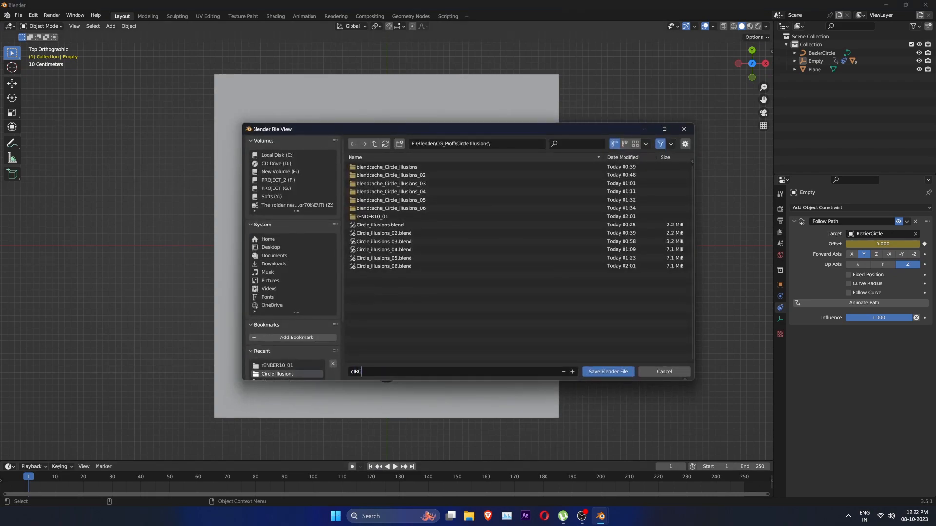
pyautogui.write('Circle_Illus')
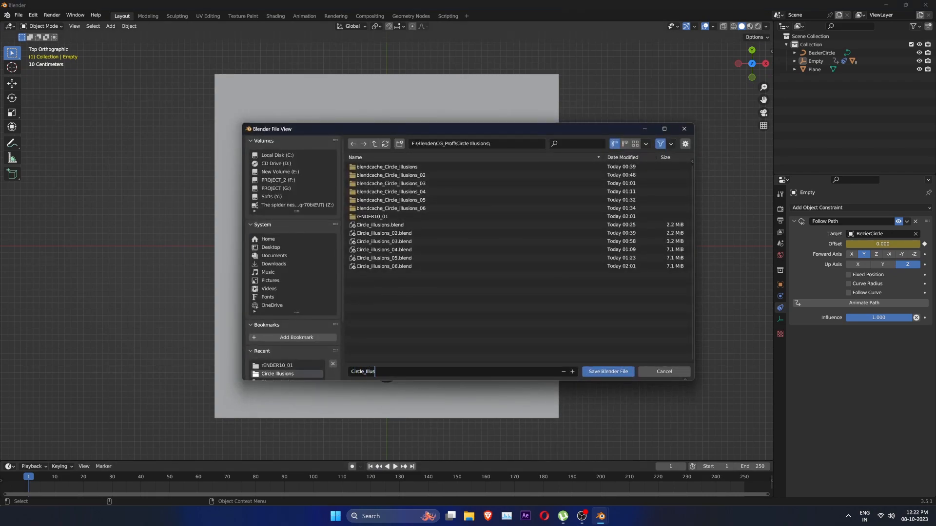
pyautogui.click(607, 371)
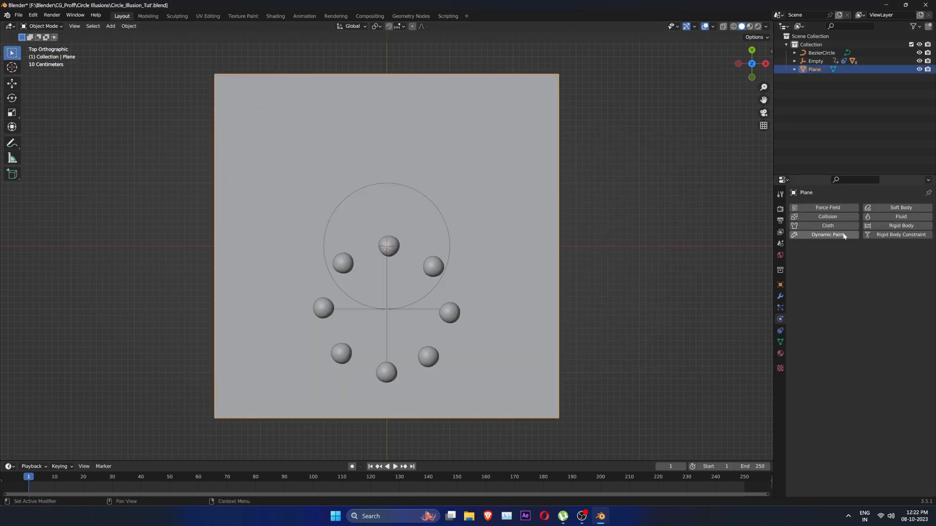
# Add a Dynamic Paint canvas to the plane with Displace surface and slow 200-frame Dissolve
pyautogui.click(827, 234)
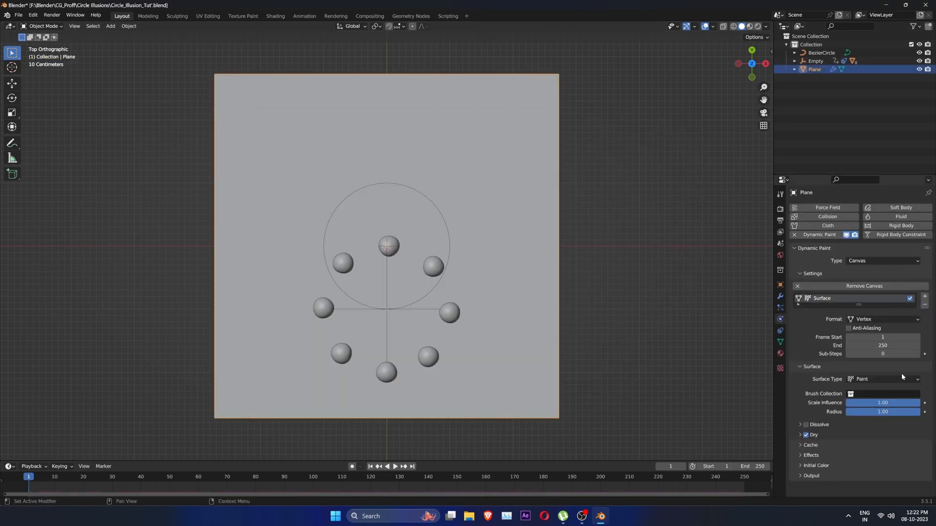
pyautogui.click(885, 379)
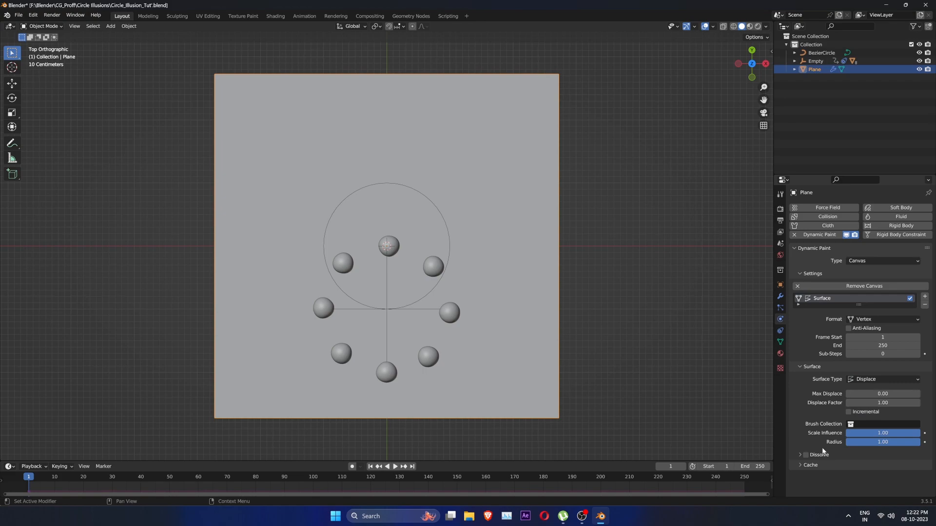
pyautogui.click(805, 455)
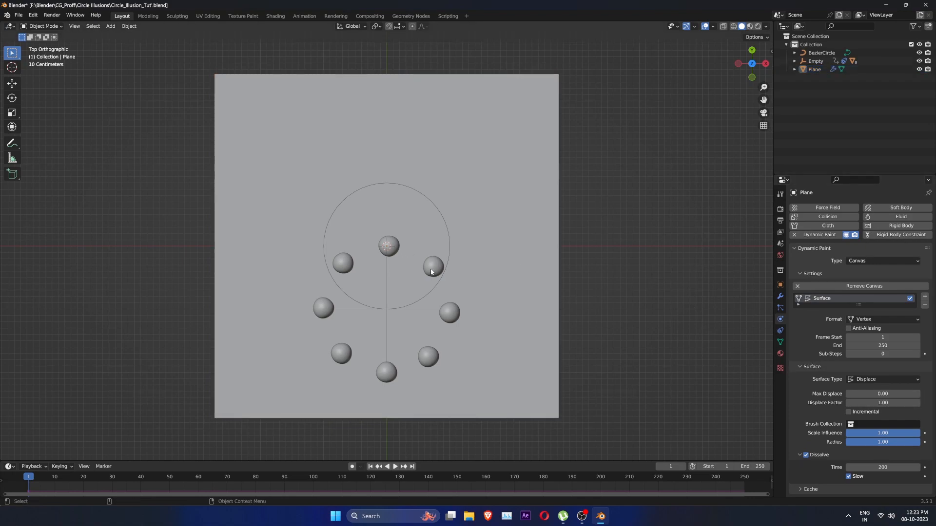
# Select the spheres and plane, and set Dynamic Paint to Brush painting from Mesh Volume
pyautogui.click(387, 246)
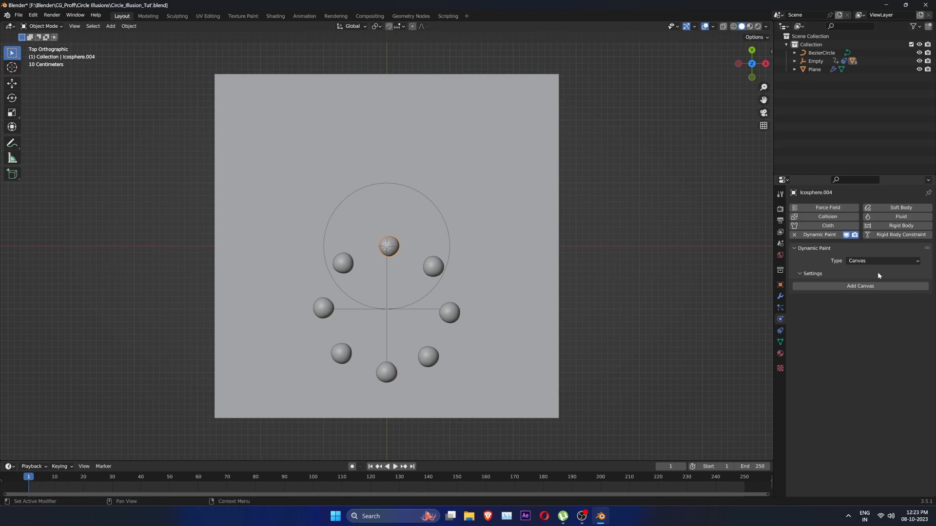
pyautogui.click(882, 261)
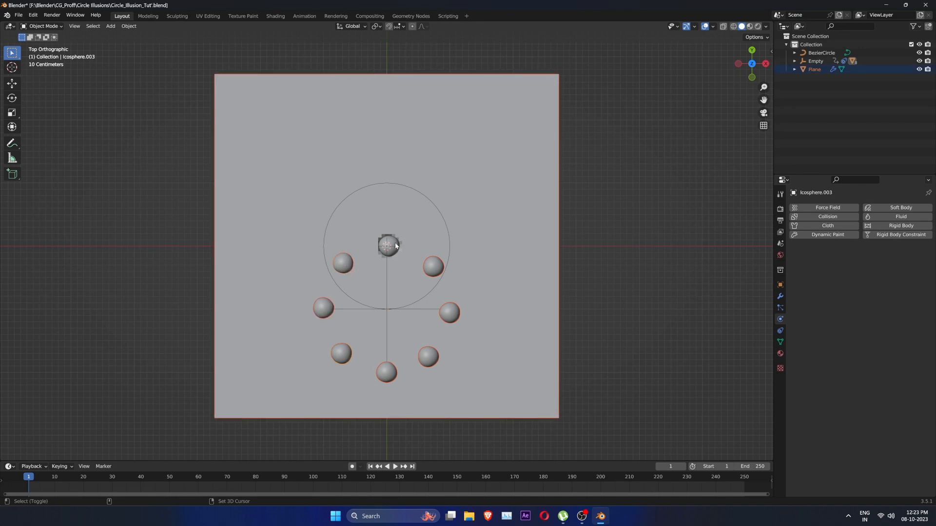
pyautogui.click(827, 234)
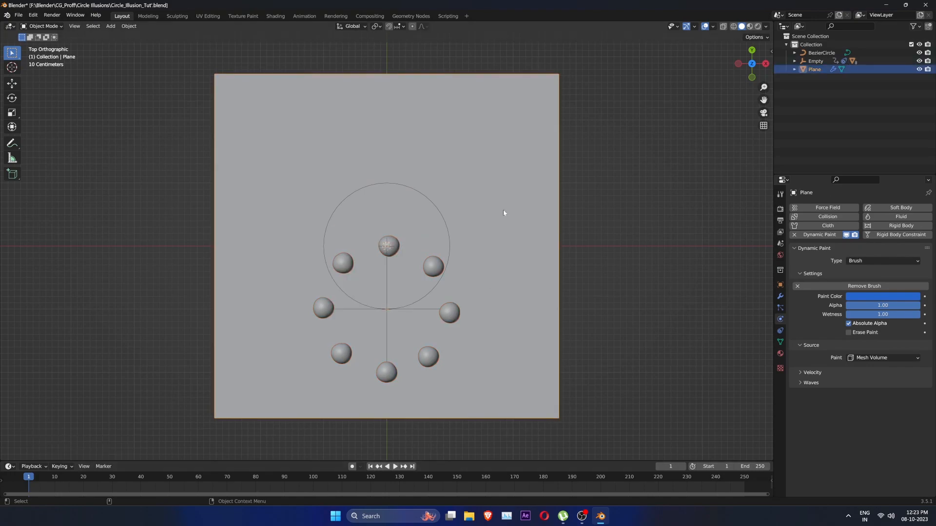
pyautogui.press('Tab')
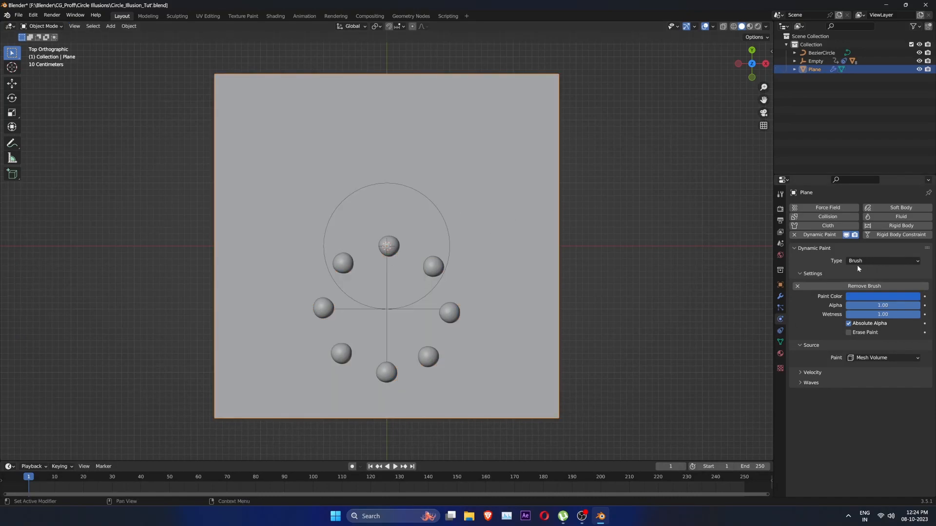
# Switch the plane's Dynamic Paint type back to Canvas with a Displace surface
pyautogui.click(882, 261)
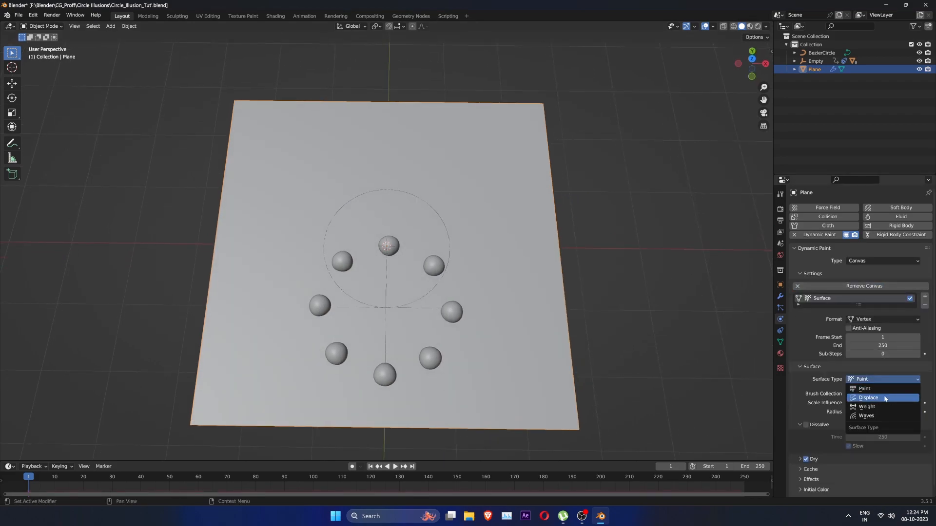
pyautogui.click(868, 398)
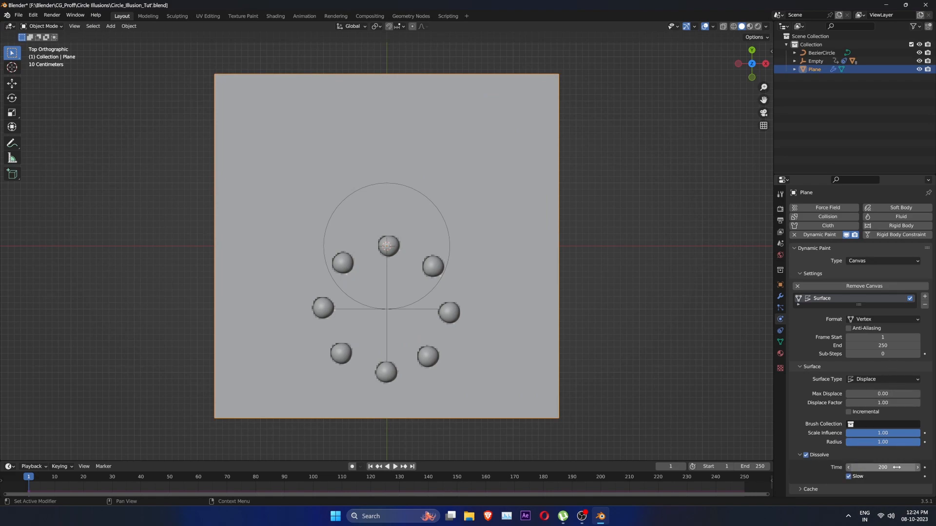
pyautogui.scroll(-3)
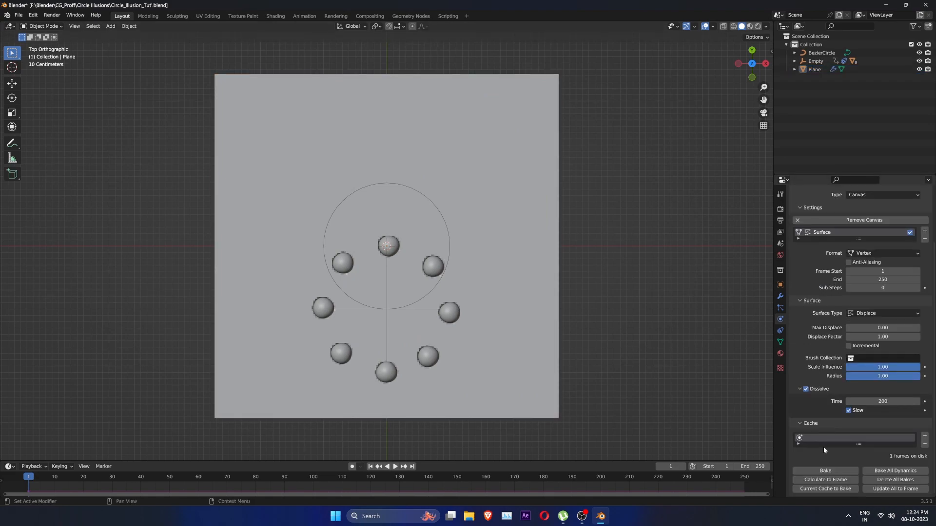
pyautogui.moveTo(895, 470)
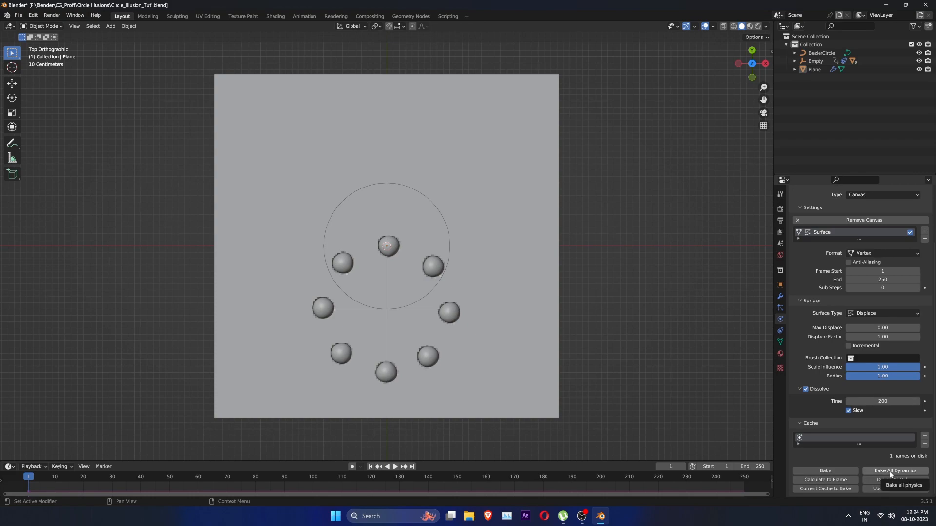
# Bake all 250 Dynamic Paint frames and play the timeline to watch the grooves form
pyautogui.click(895, 470)
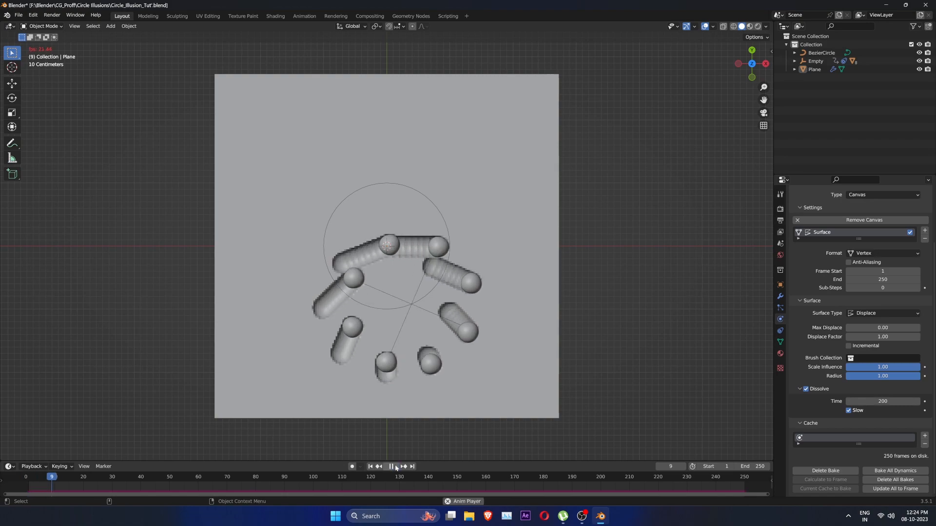
pyautogui.click(392, 467)
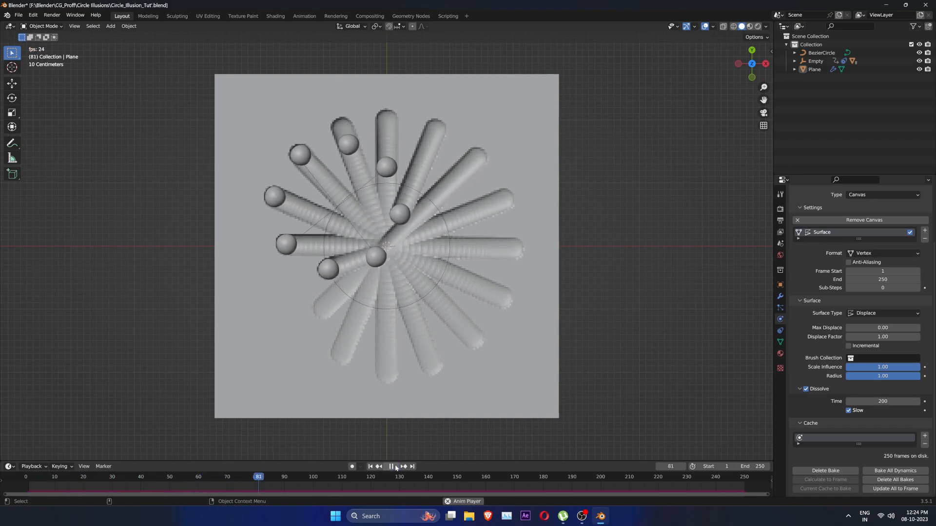
pyautogui.click(392, 467)
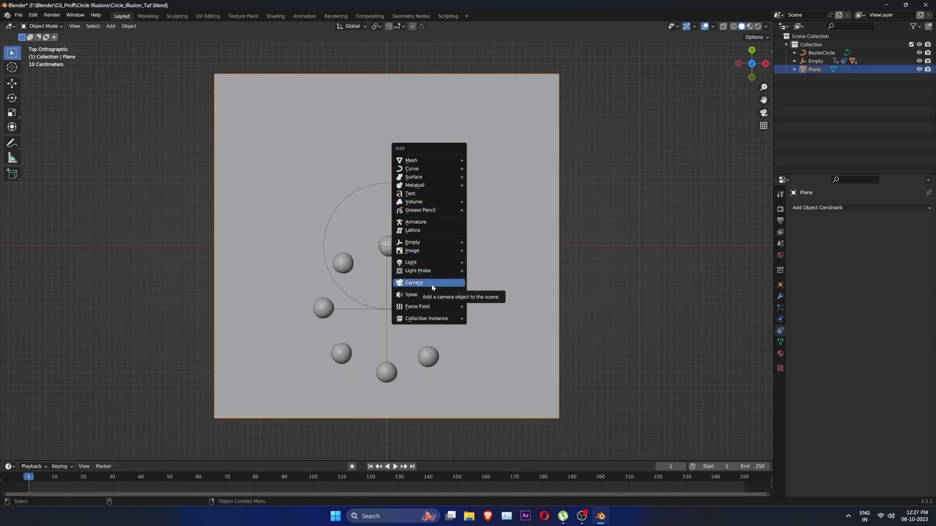
# Add a camera above the plane, select it and begin scaling it
pyautogui.click(414, 282)
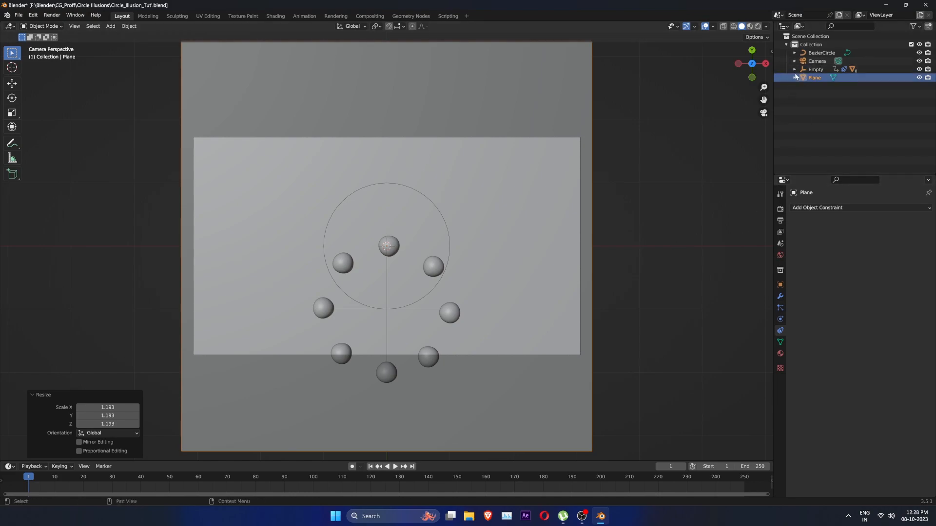
pyautogui.click(817, 61)
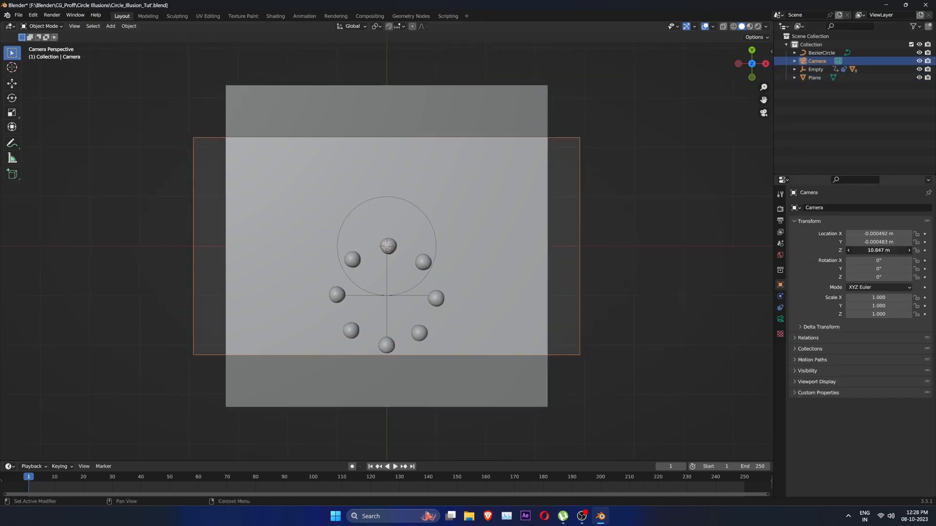
pyautogui.press('s')
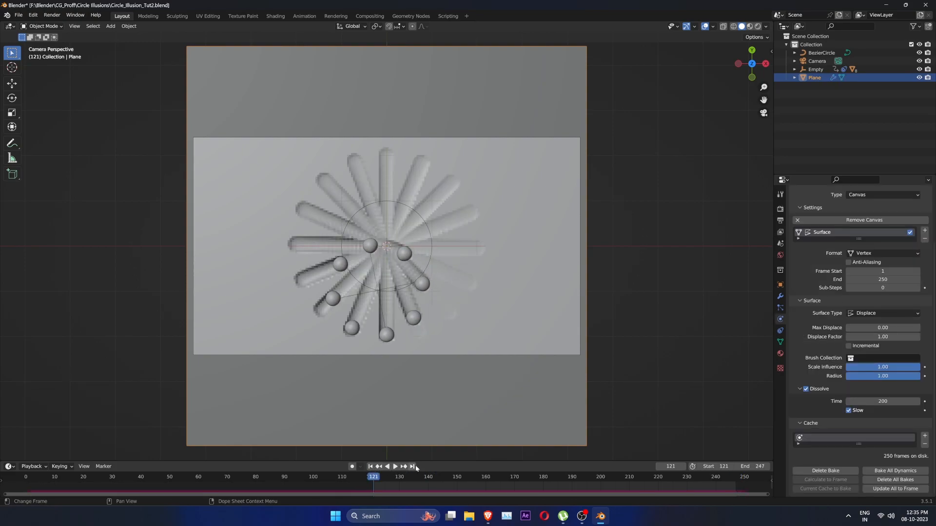
# Preview the frame 121–246 range by jumping to end and start, then playing
pyautogui.click(412, 466)
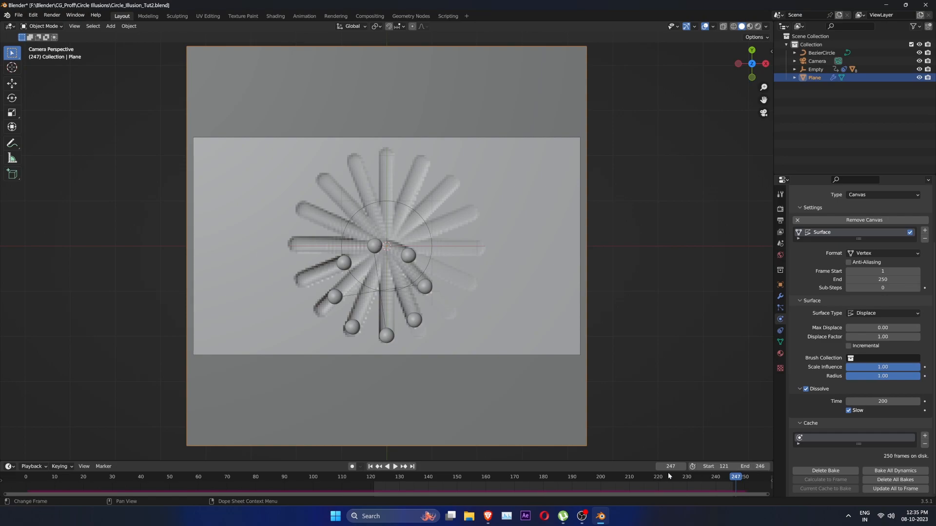
pyautogui.click(372, 476)
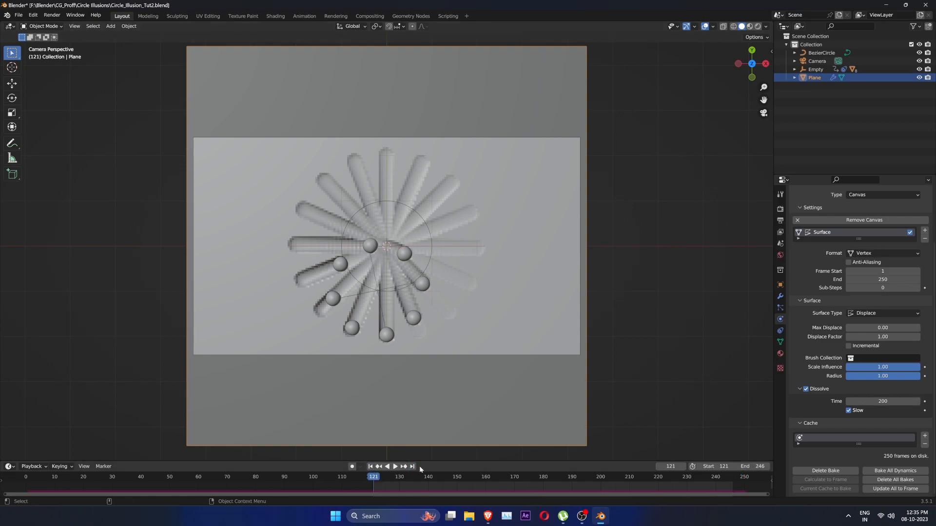
pyautogui.click(394, 467)
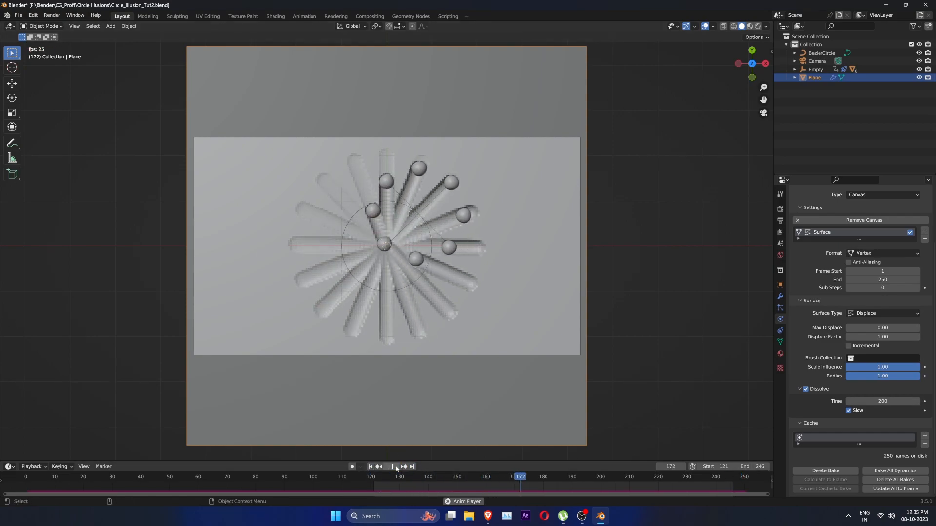
pyautogui.click(391, 467)
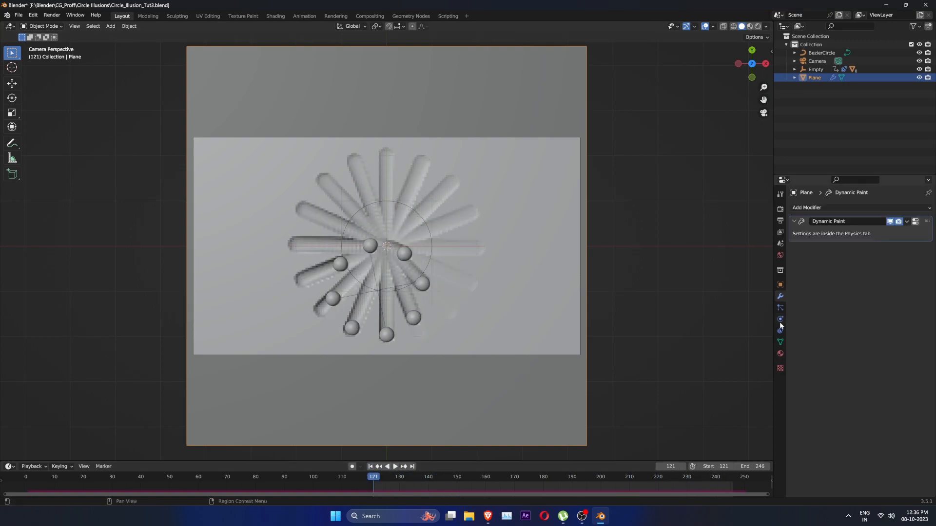
# Add a Smooth modifier to the plane and play the animation to check the grooves
pyautogui.click(807, 207)
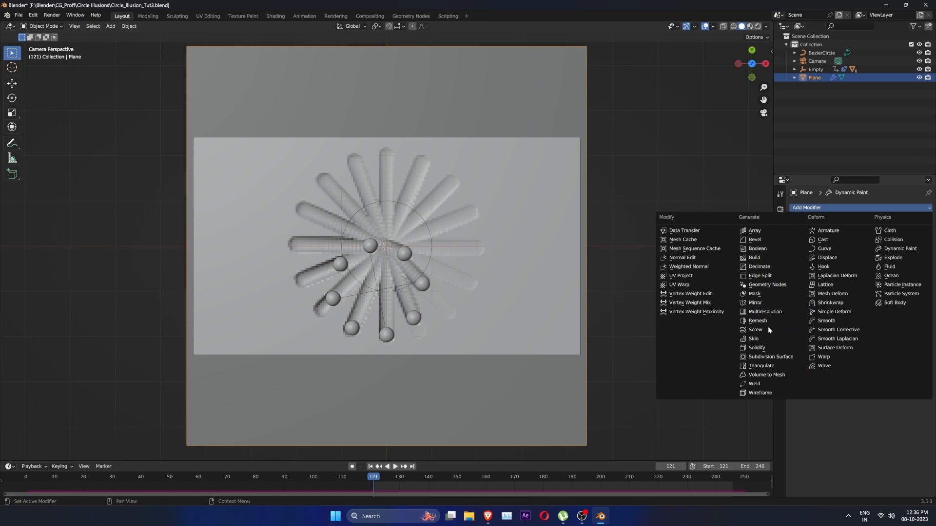
pyautogui.moveTo(827, 321)
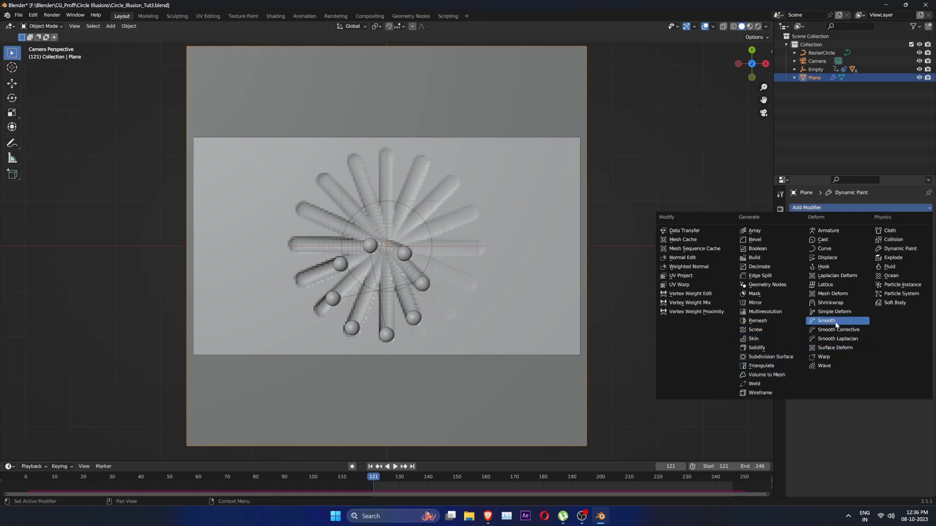
pyautogui.click(827, 320)
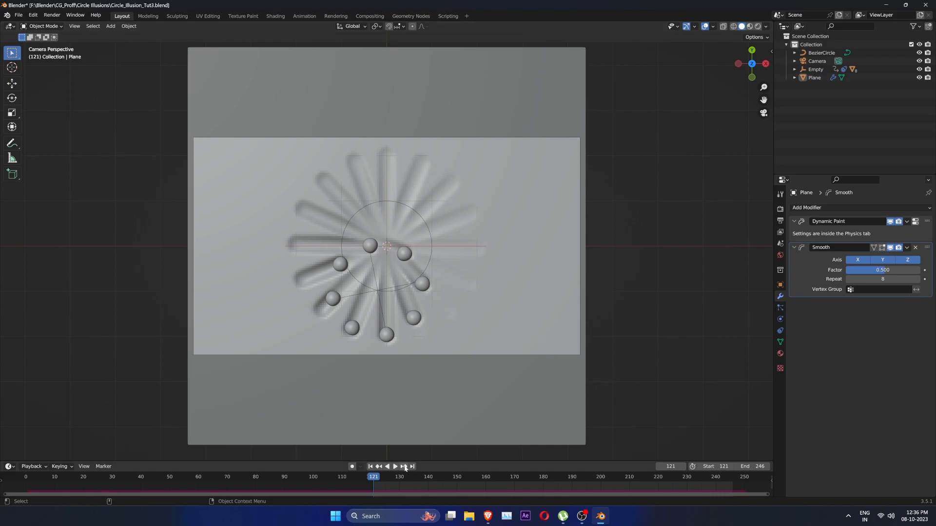
pyautogui.click(394, 467)
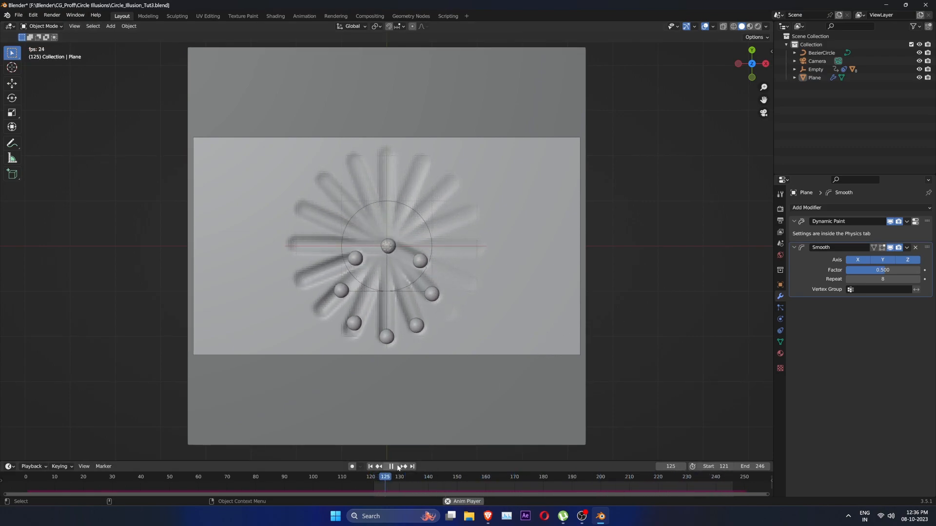
pyautogui.click(391, 467)
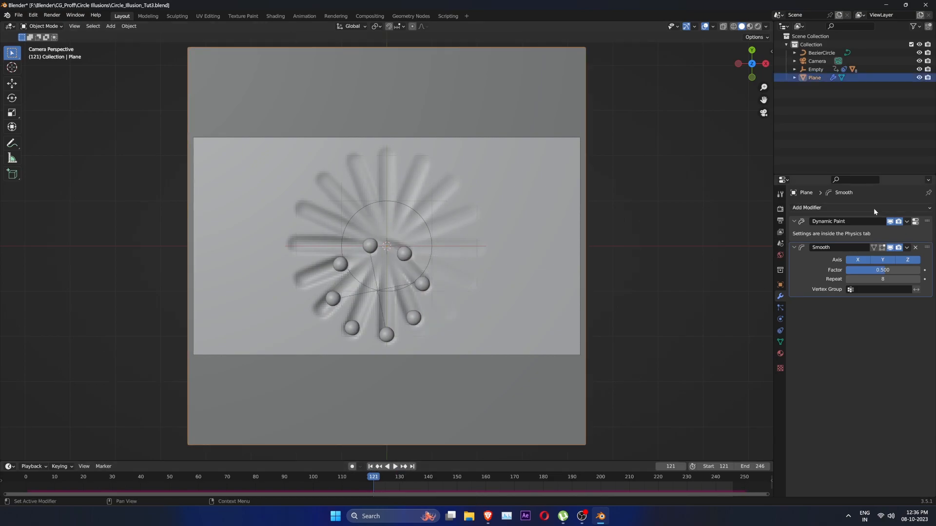
# Add Subdivision Surface modifiers to the plane and the sphere right of centre
pyautogui.click(807, 207)
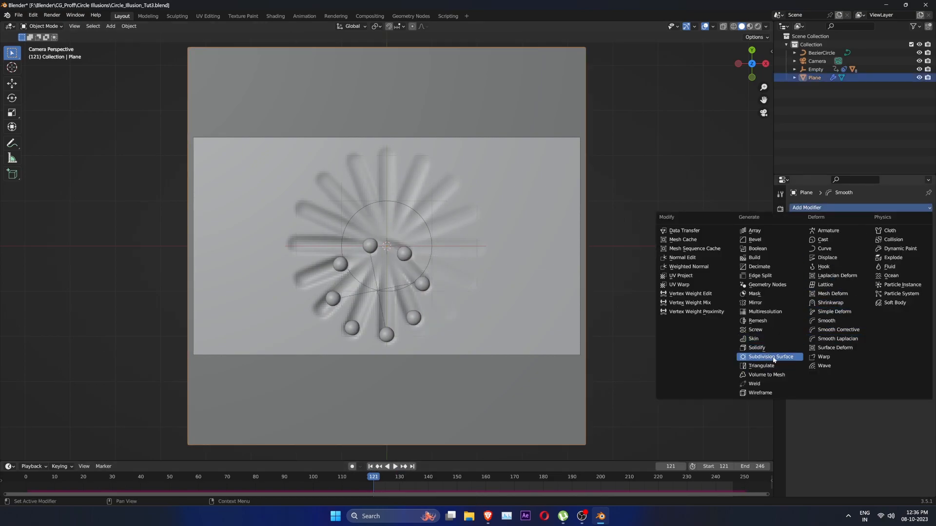
pyautogui.click(771, 356)
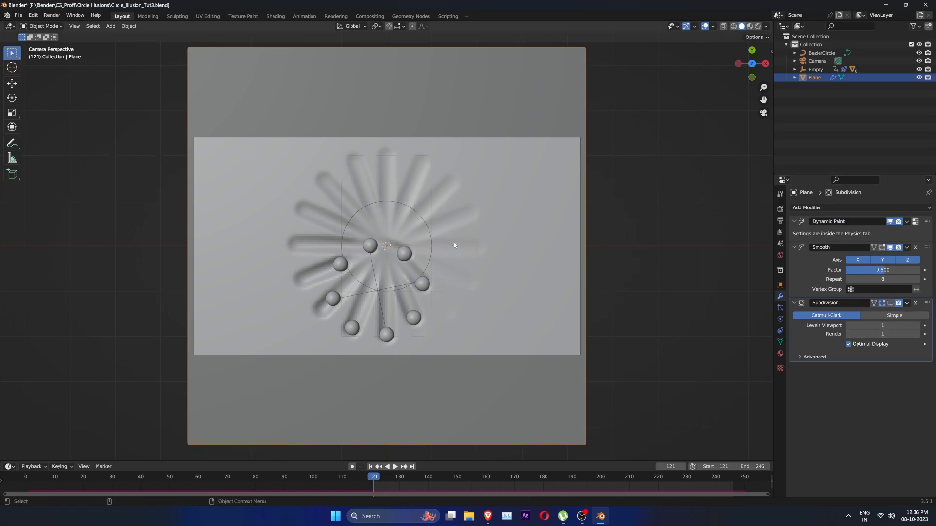
pyautogui.click(807, 207)
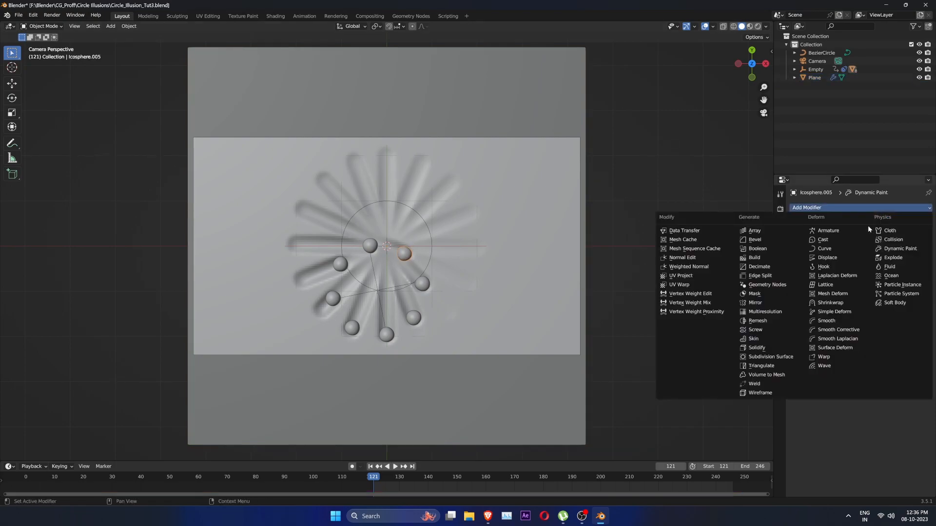
pyautogui.click(770, 357)
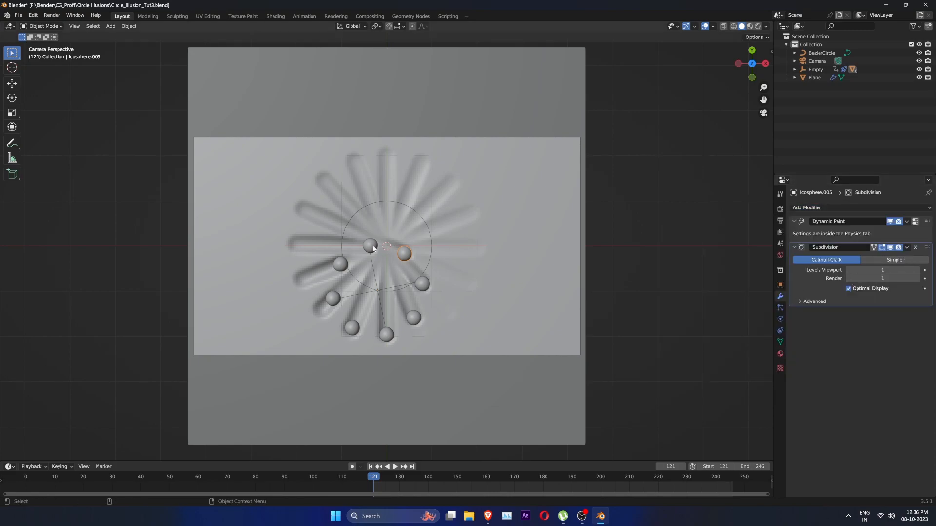
# Give the spheres left of centre Subdivision and Smooth modifiers
pyautogui.click(370, 245)
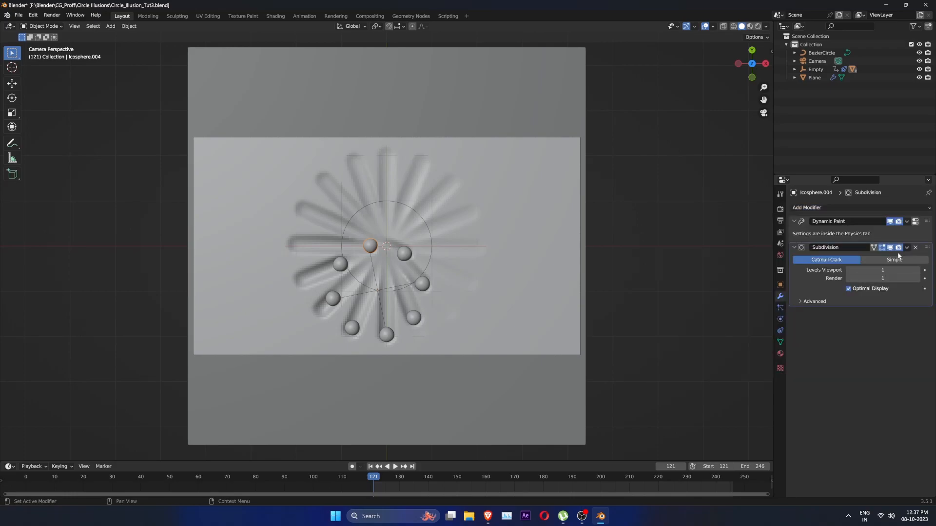
pyautogui.click(807, 207)
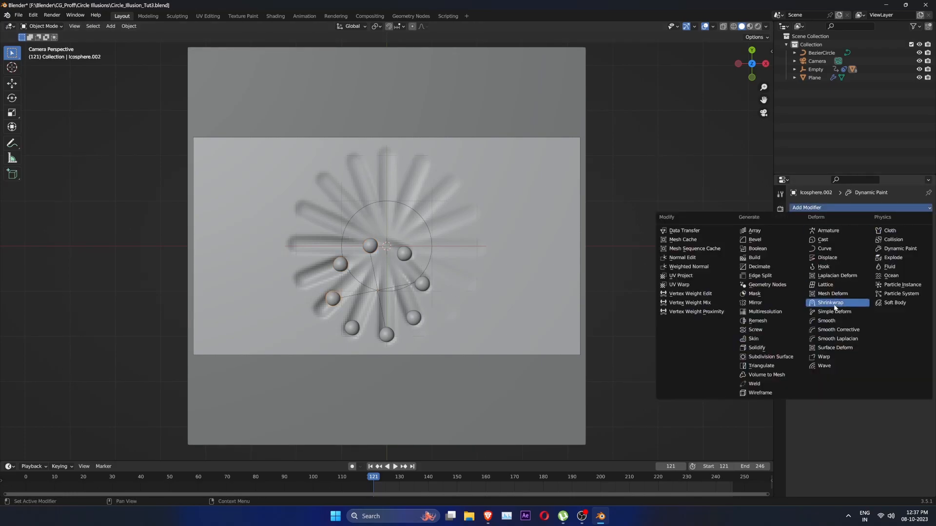
pyautogui.moveTo(827, 320)
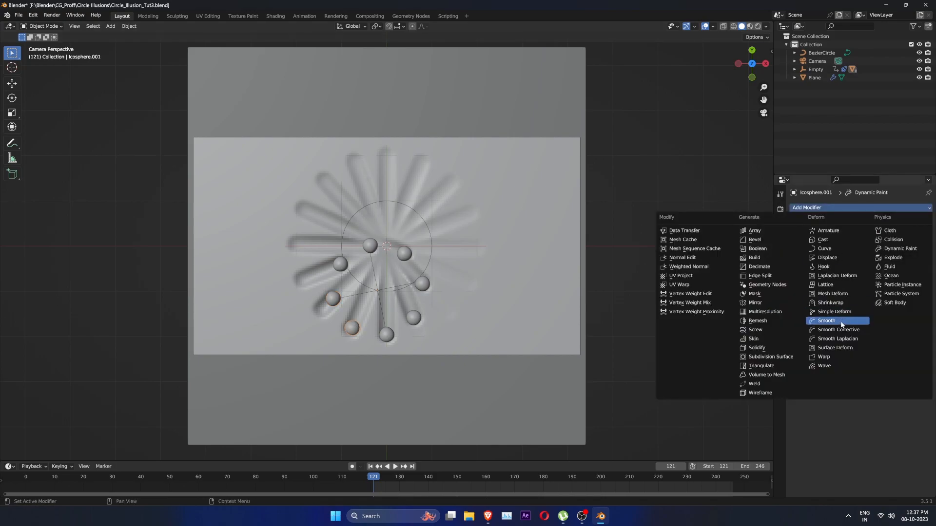
pyautogui.moveTo(834, 312)
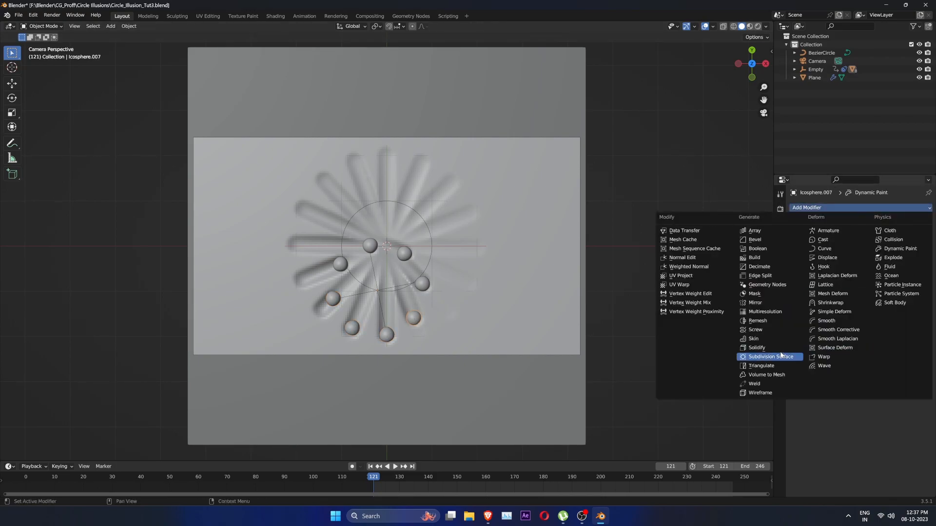
pyautogui.moveTo(826, 321)
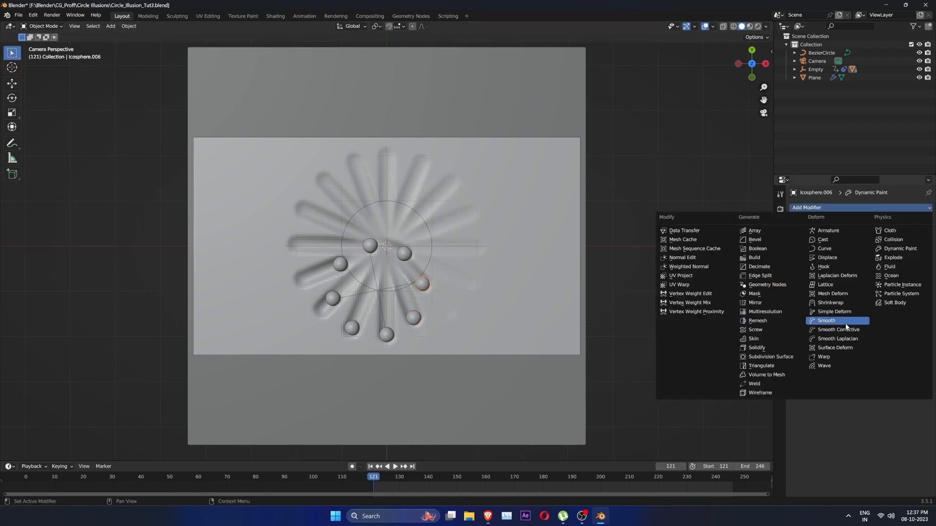
pyautogui.click(771, 356)
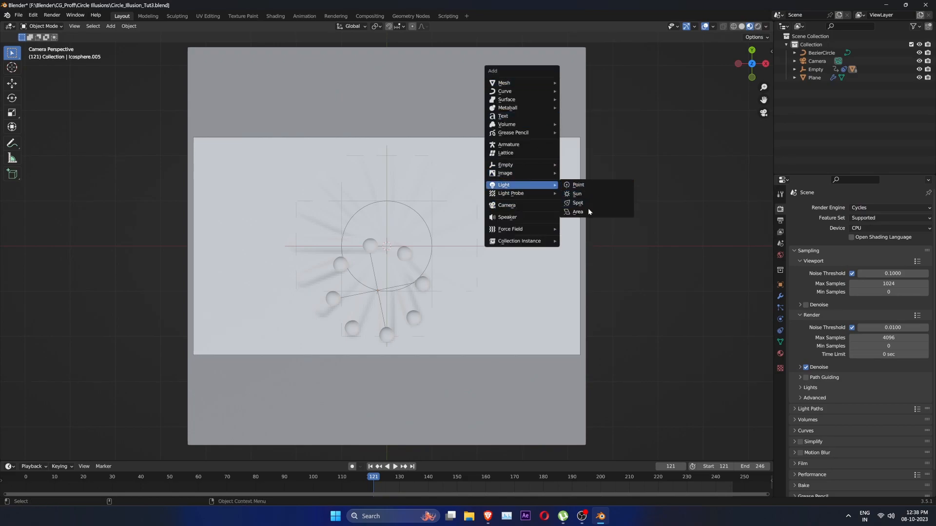
# Add a disk-shaped Area light and switch to the Shading workspace
pyautogui.click(576, 212)
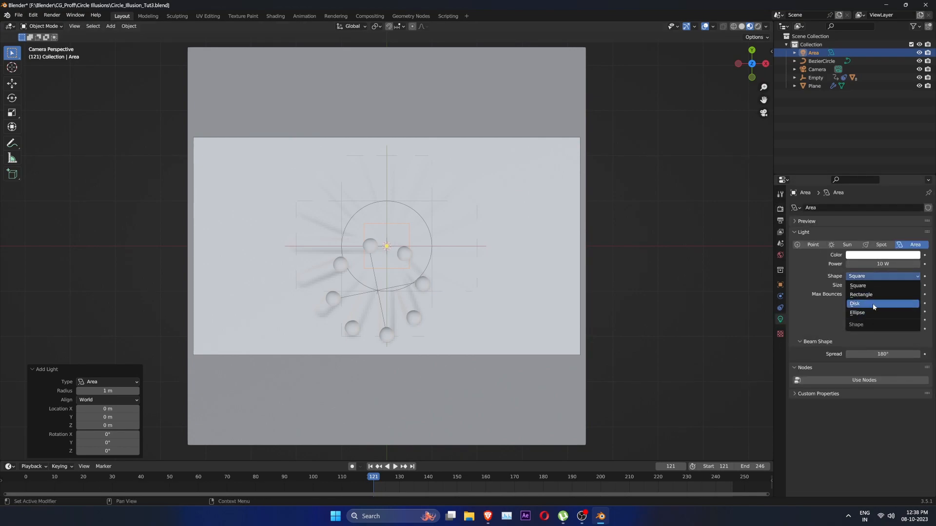
pyautogui.click(854, 303)
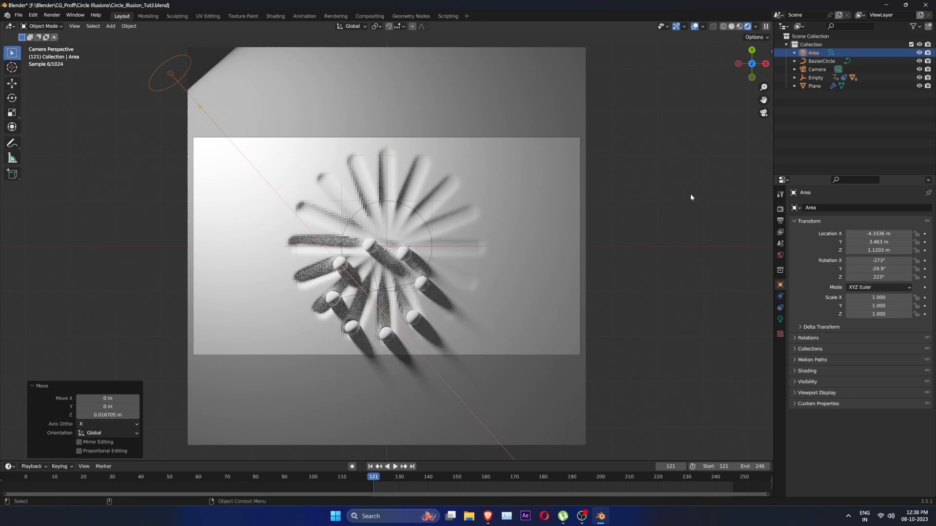
pyautogui.moveTo(540, 266)
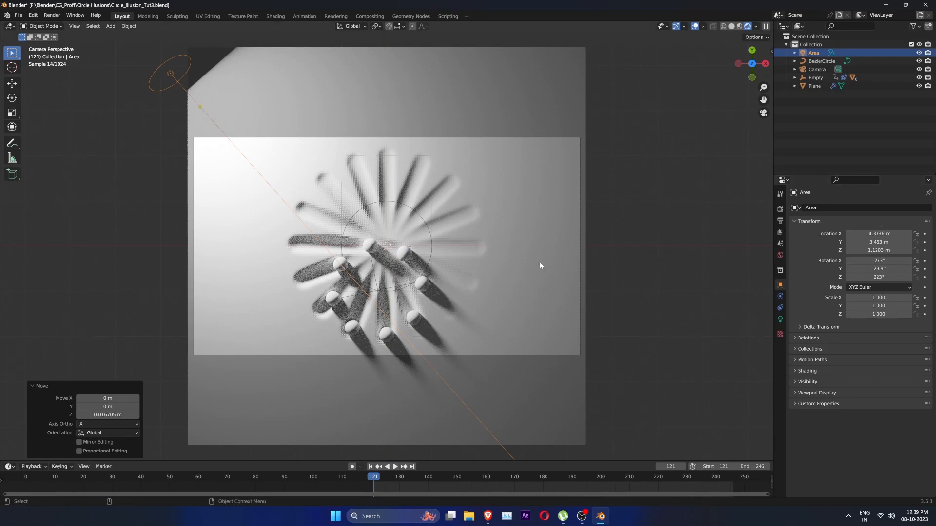
pyautogui.moveTo(549, 257)
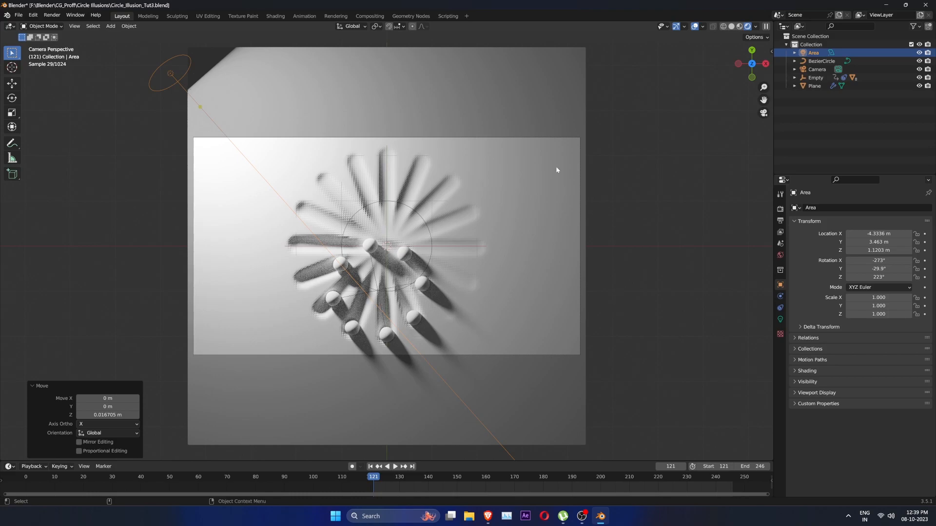
pyautogui.click(275, 16)
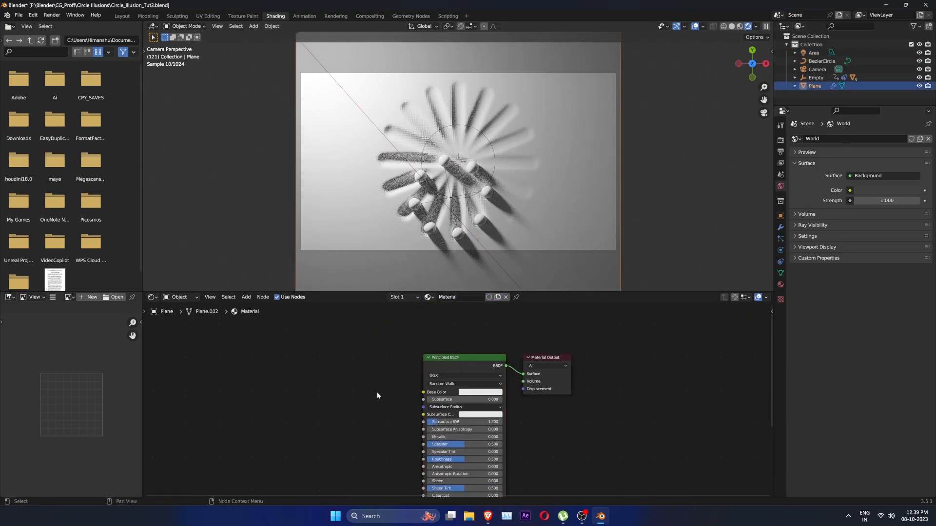
# Search for a ColorRamp node and drop it into the plane's material
pyautogui.write('colo')
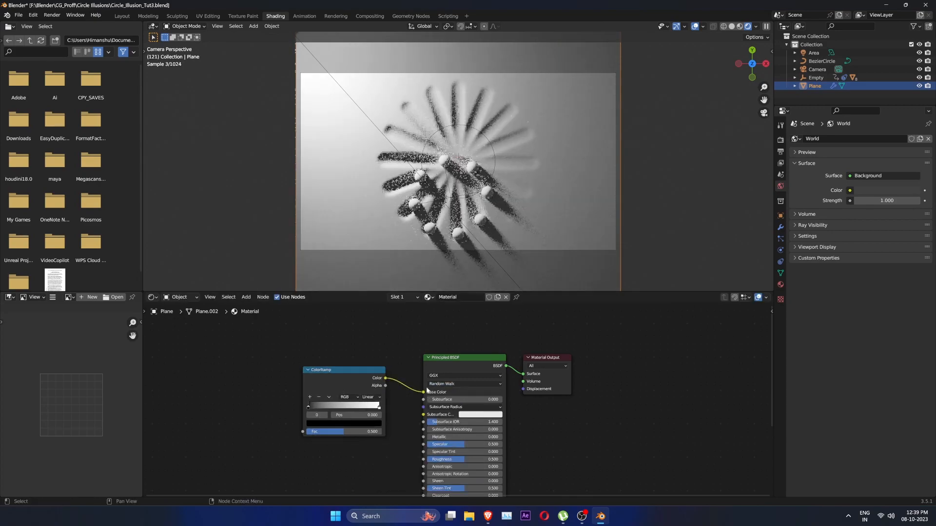
pyautogui.click(328, 396)
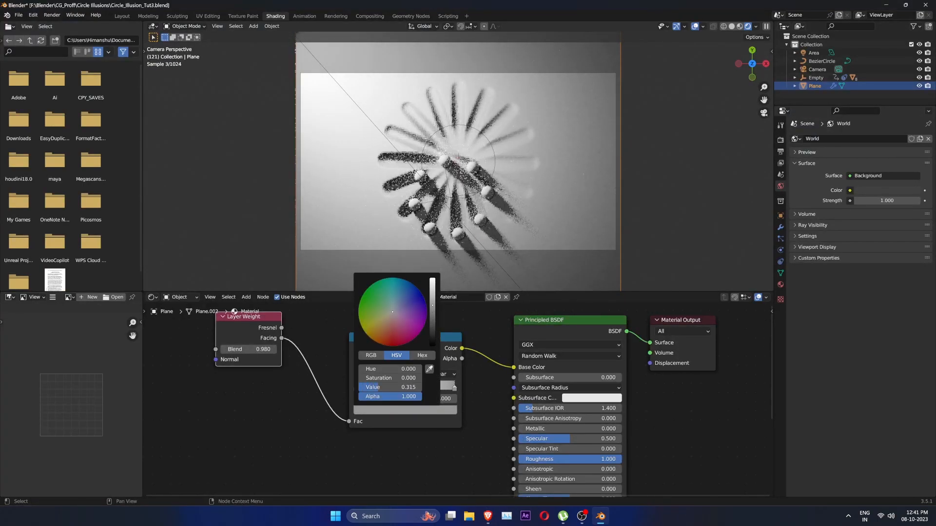
# Set the Color Ramp end stop to blue and the start stop to a muted teal-green
pyautogui.click(413, 296)
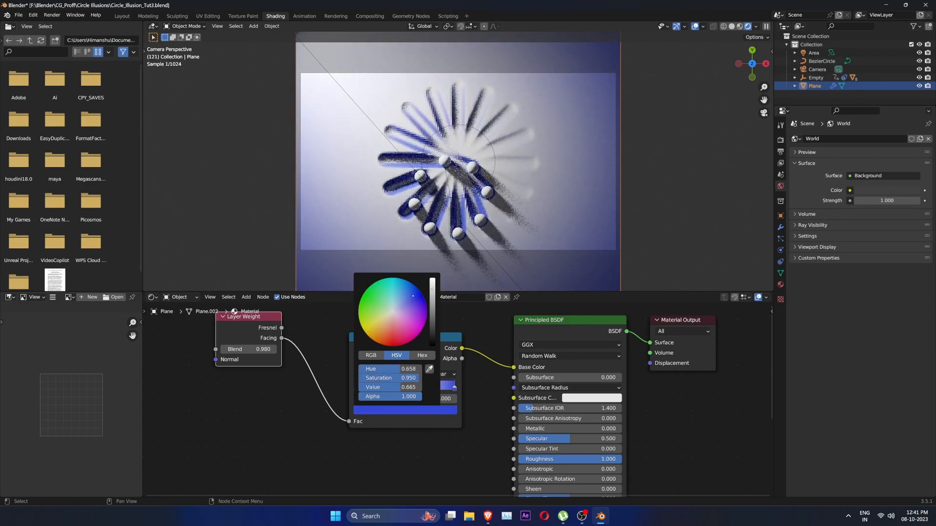
pyautogui.click(408, 295)
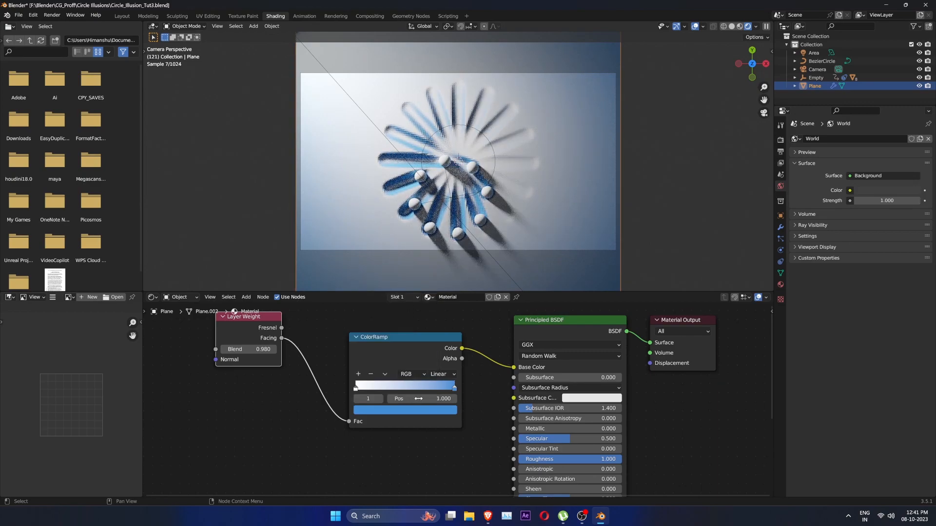
pyautogui.click(405, 409)
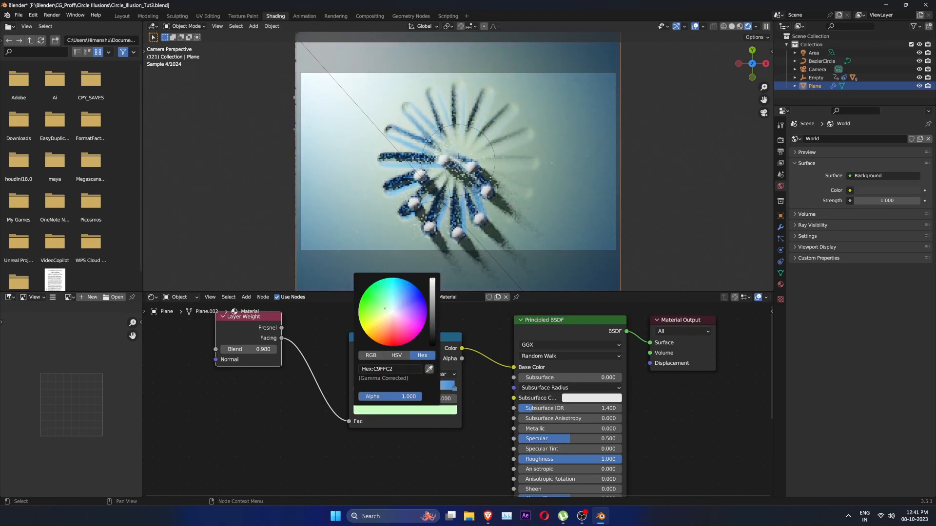
pyautogui.click(381, 308)
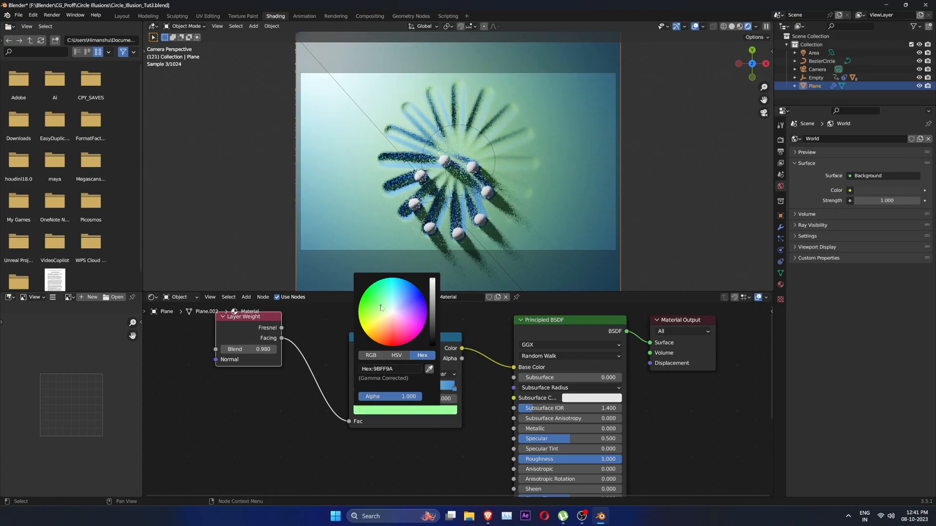
pyautogui.click(380, 306)
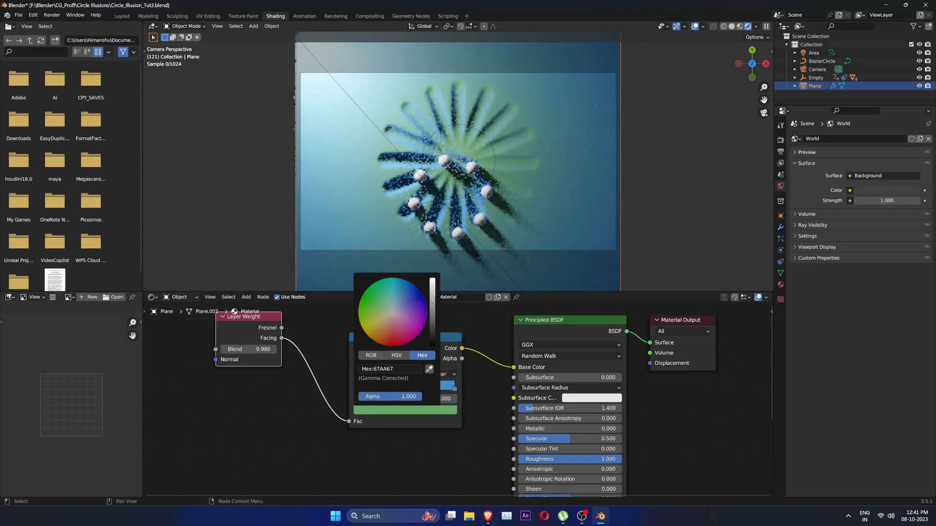
pyautogui.click(383, 305)
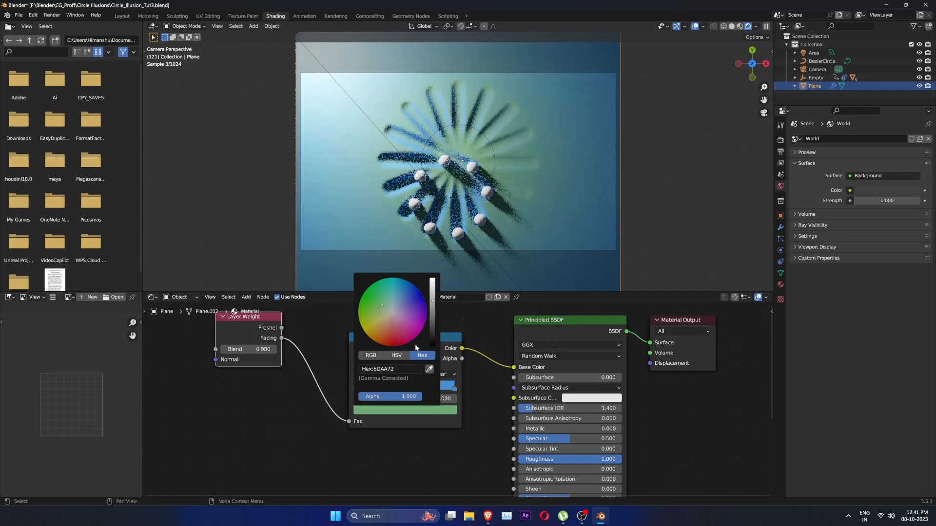
pyautogui.click(330, 365)
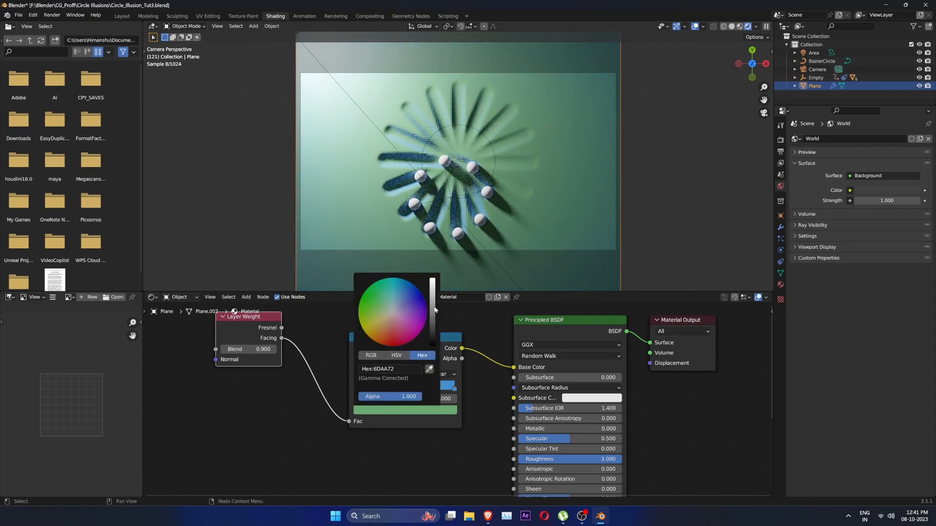
pyautogui.click(396, 355)
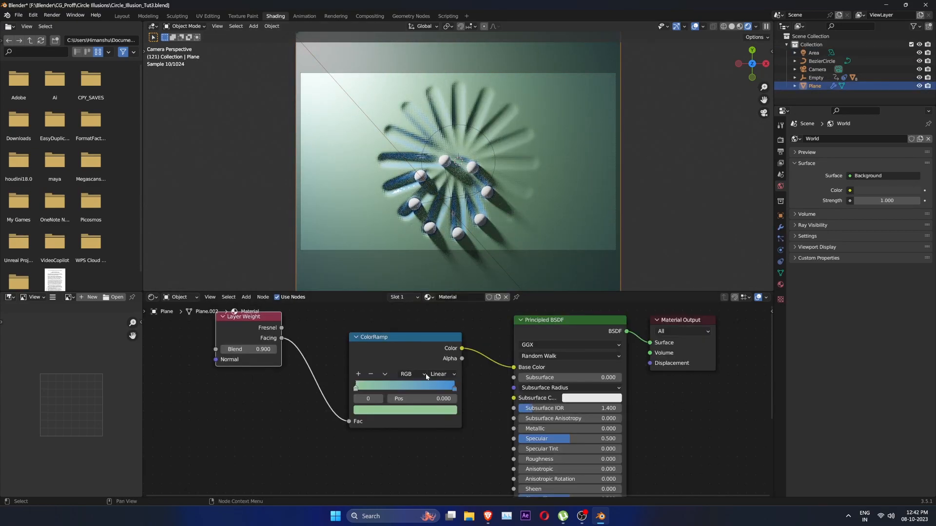
pyautogui.click(405, 410)
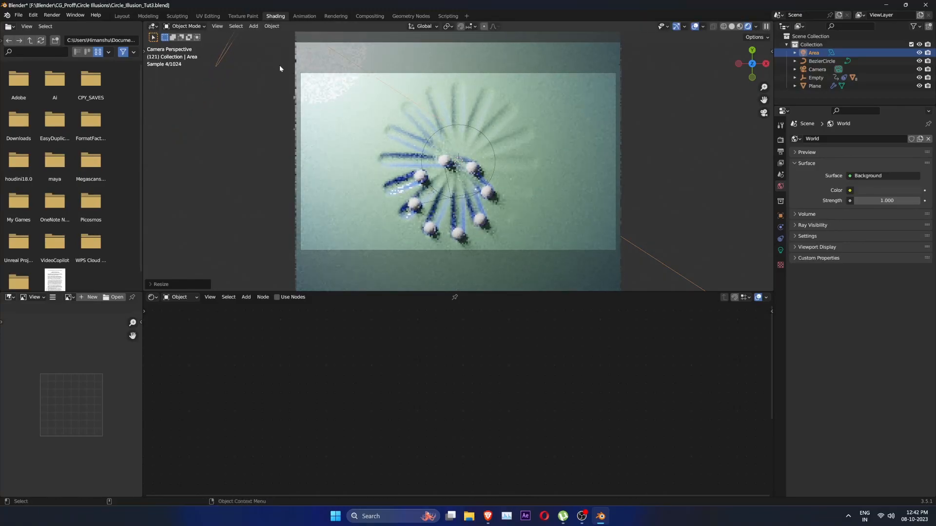
# Move the blue ramp stop to 0.785 and paste the copied nodes into a sphere's material
pyautogui.press('g')
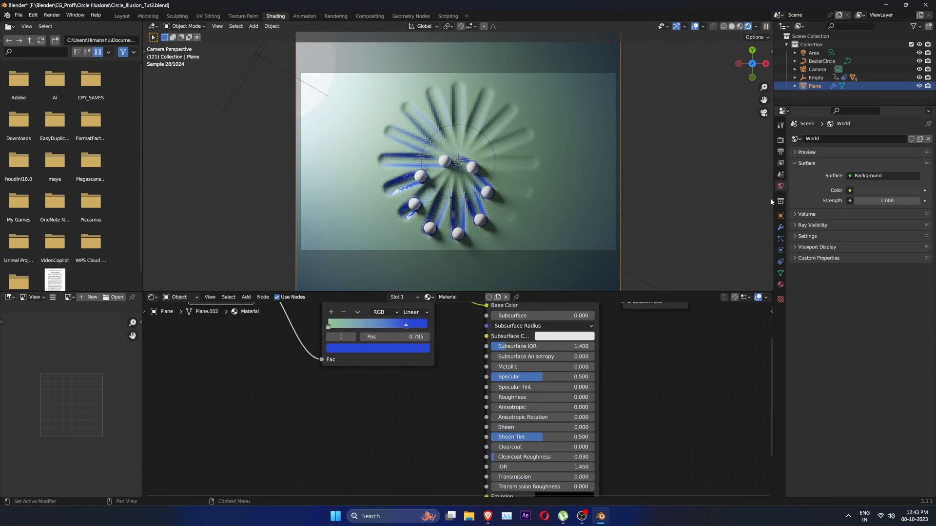
pyautogui.click(779, 227)
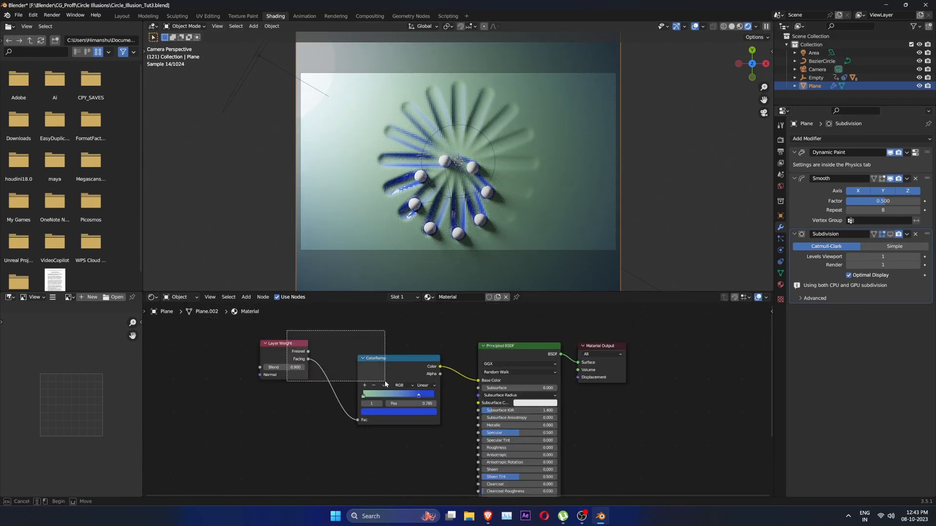
pyautogui.rightClick(383, 382)
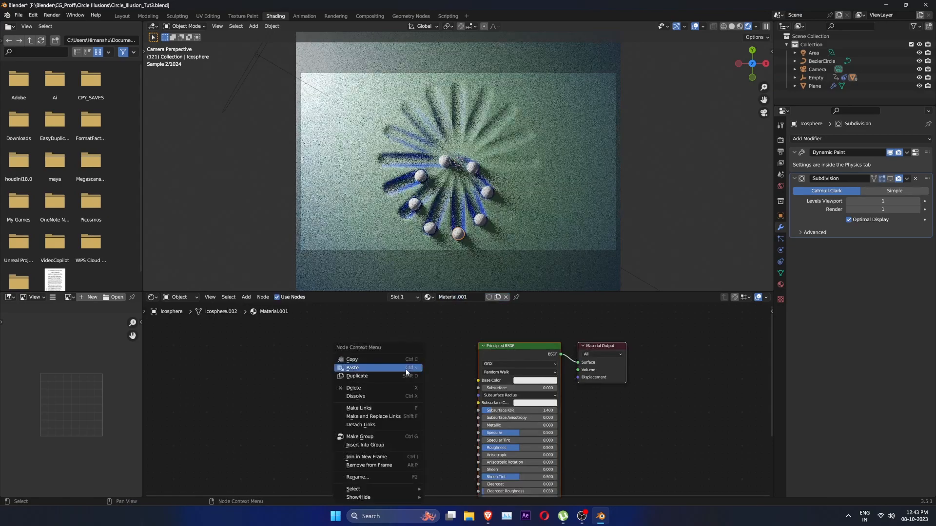
pyautogui.click(352, 367)
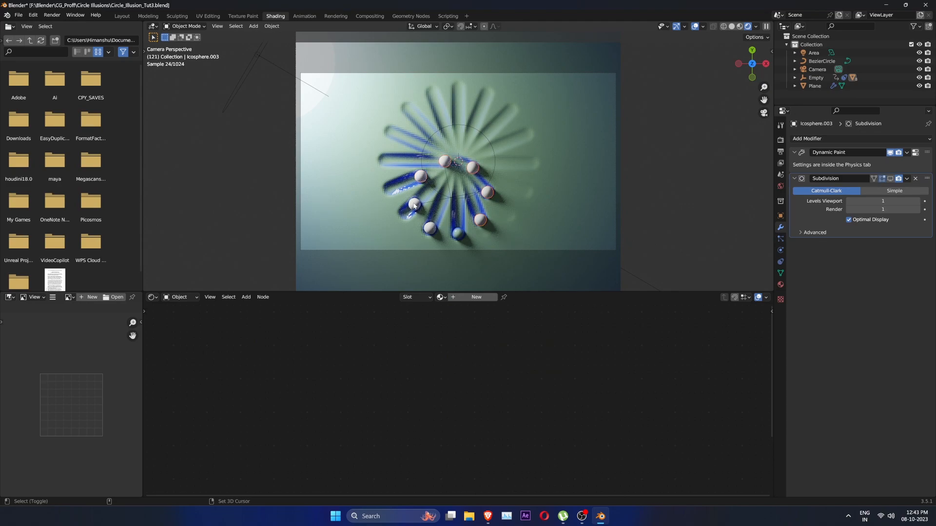
# Link the blue Material.001 to all spheres and start moving the area light
pyautogui.click(455, 233)
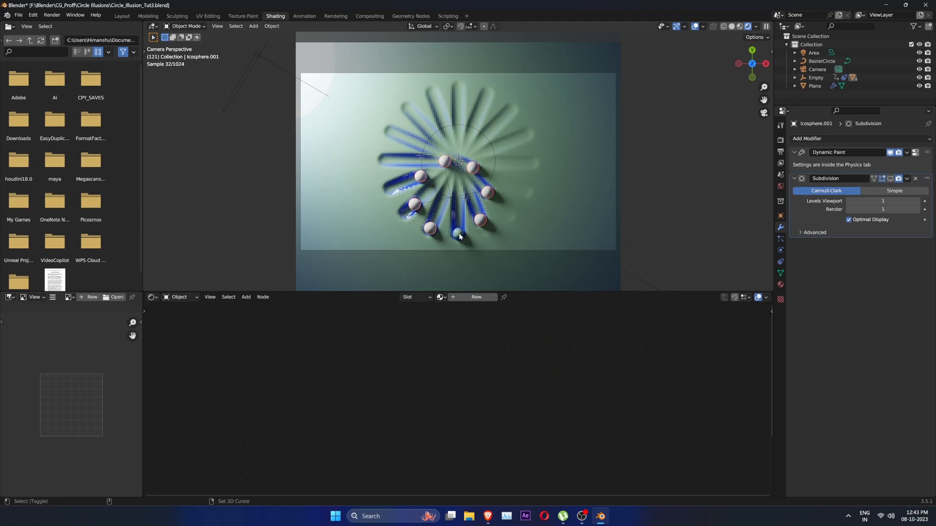
pyautogui.rightClick(459, 236)
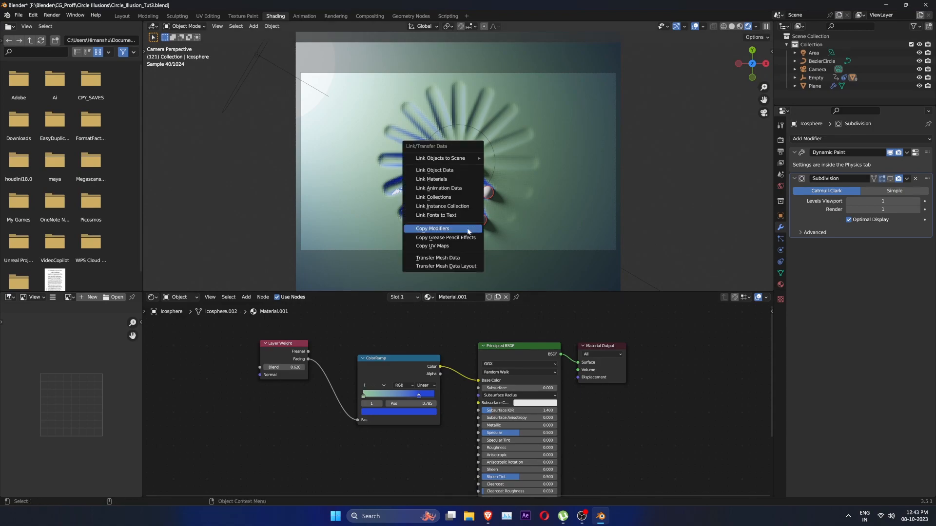
pyautogui.click(431, 229)
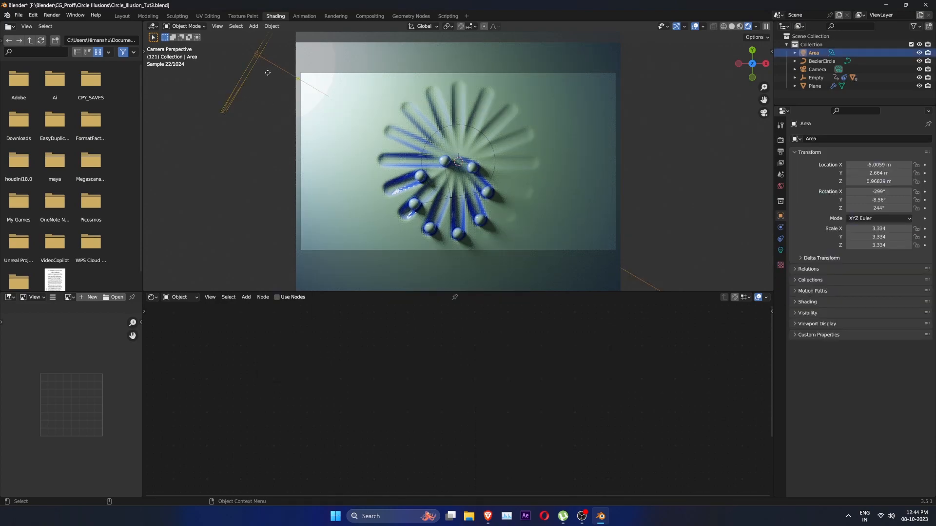
pyautogui.press('g')
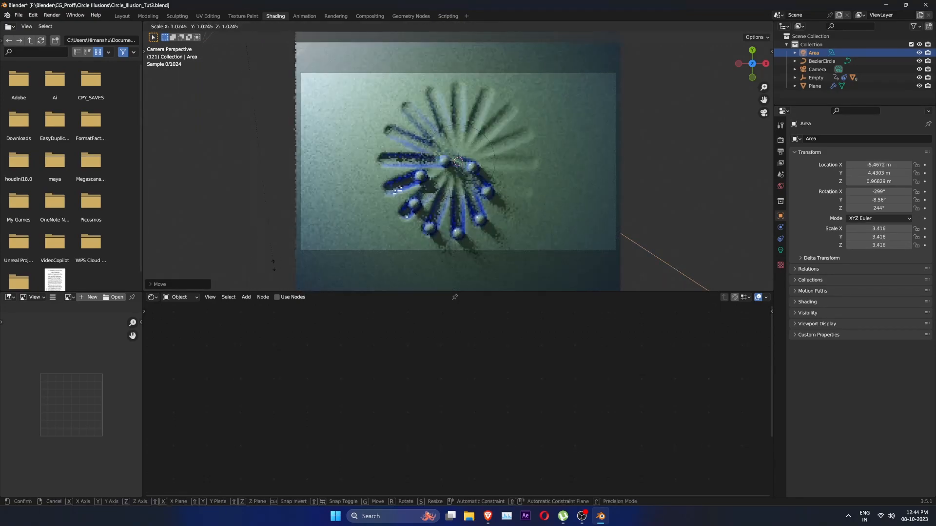
pyautogui.moveTo(342, 271)
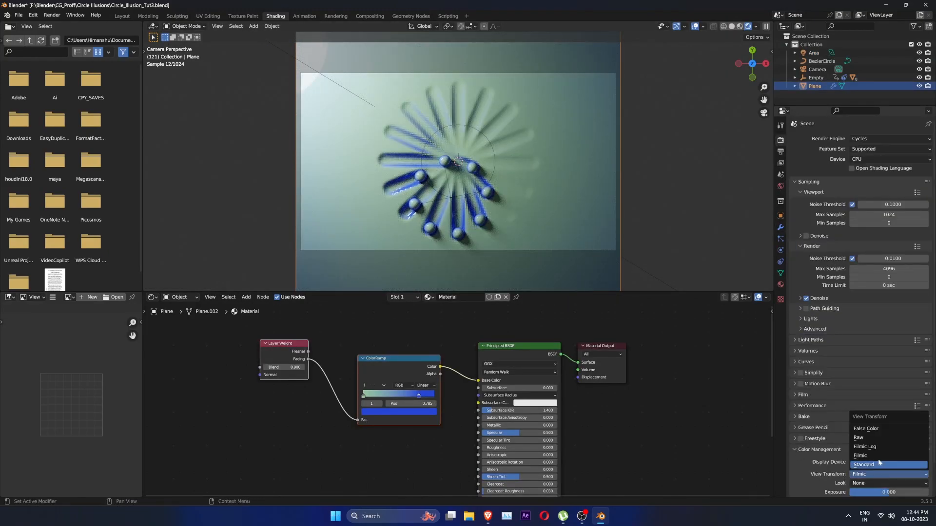
# Keep the Filmic view transform and apply the High Contrast look in Color Management
pyautogui.click(888, 483)
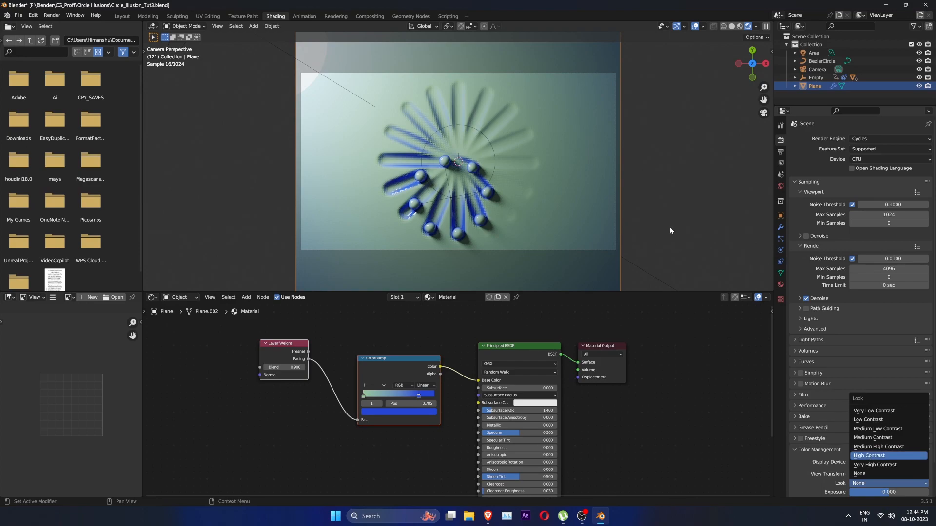
pyautogui.click(869, 455)
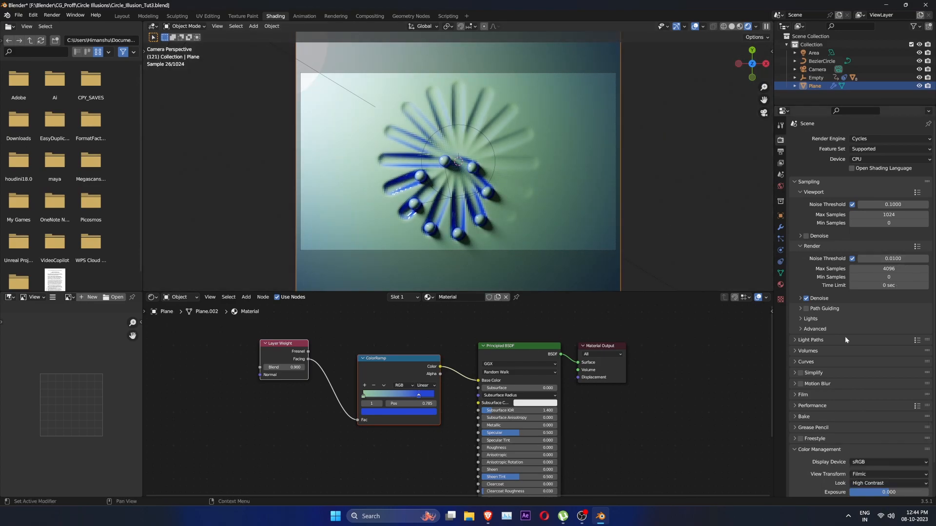